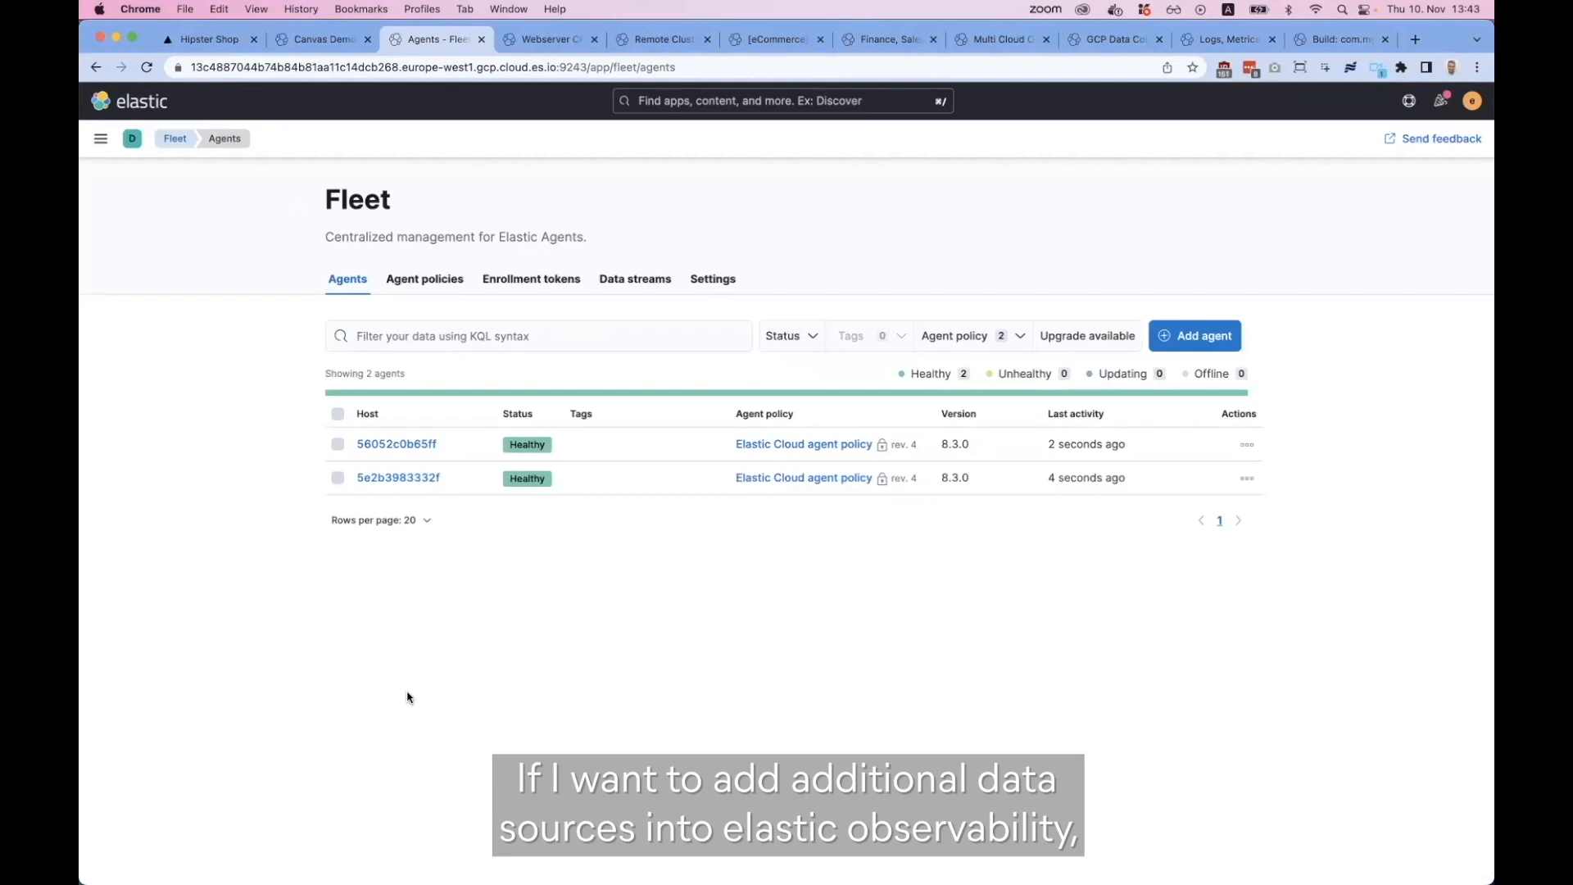
pyautogui.moveTo(1235, 136)
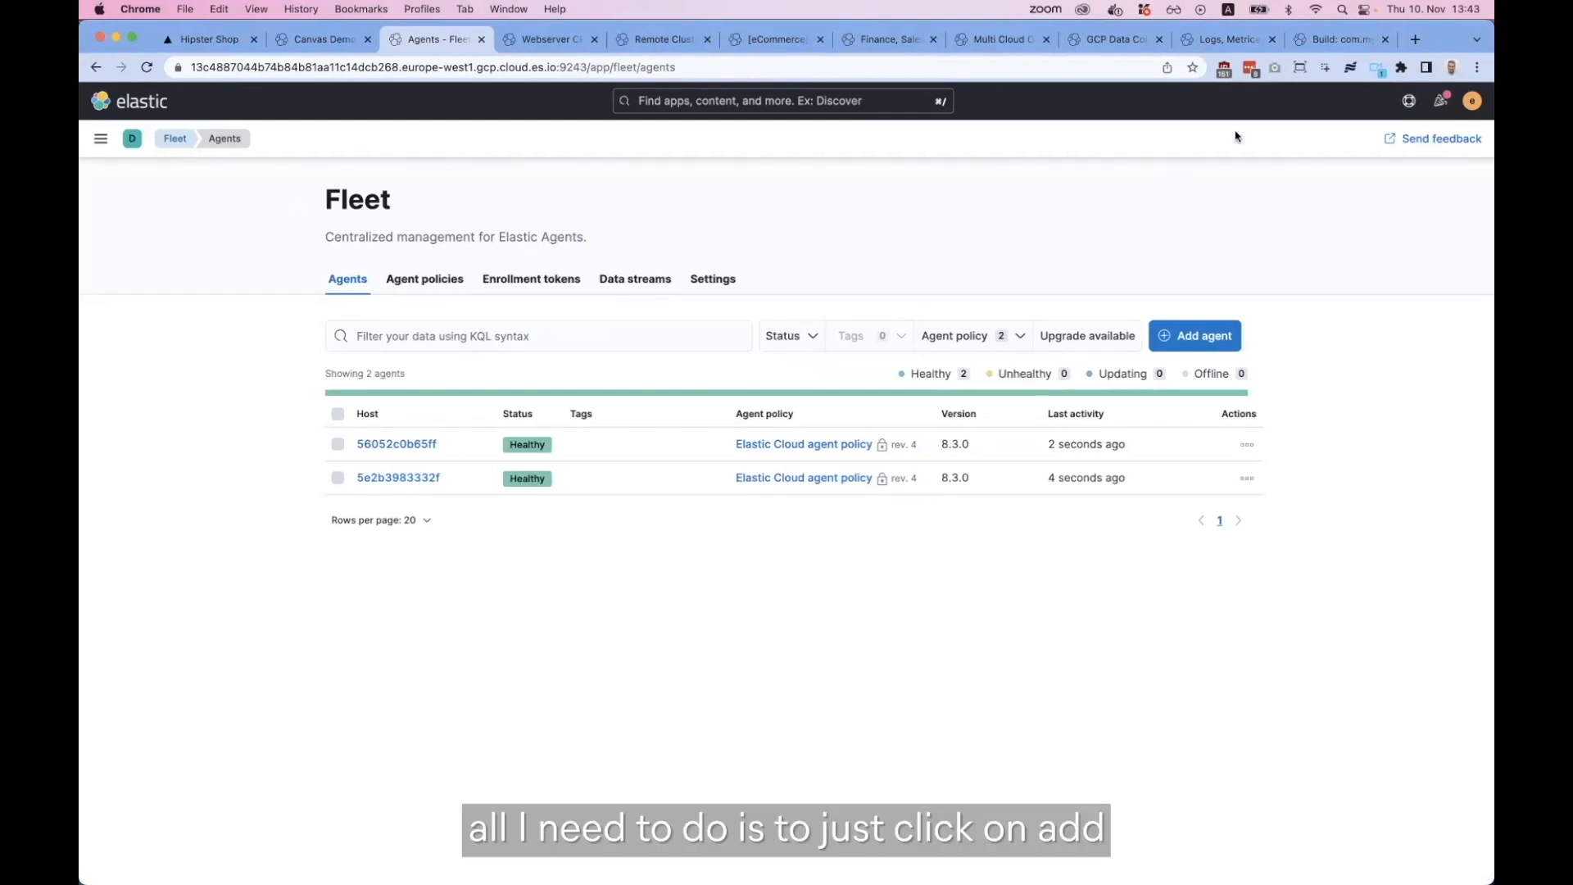
# Begin adding an agent in Fleet and reach the Install Elastic Agent Linux Tar commands.
pyautogui.click(1194, 334)
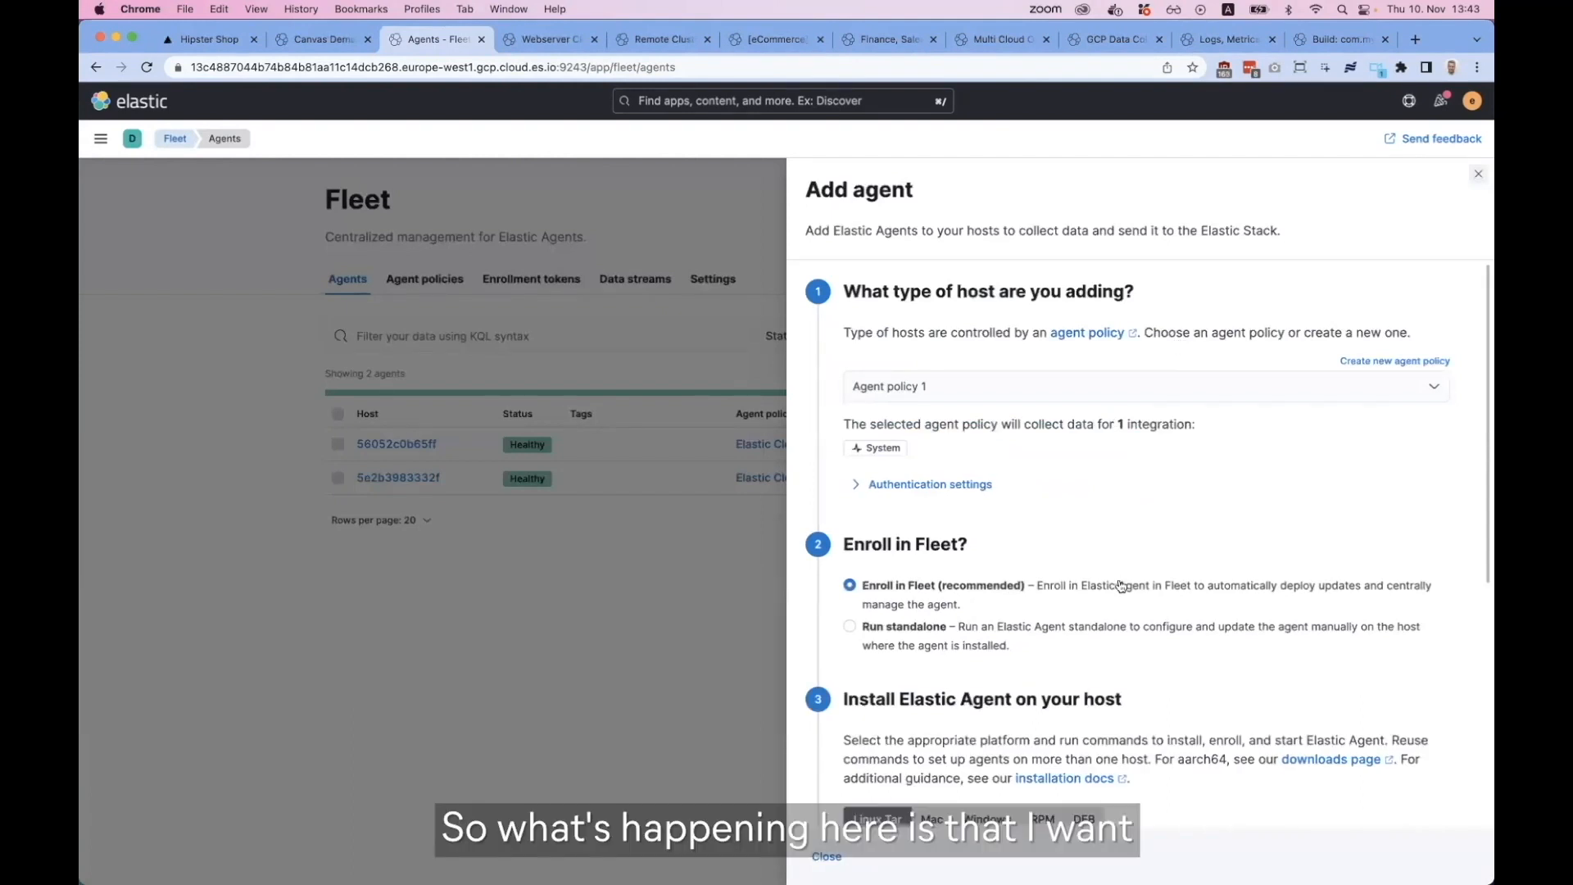
pyautogui.scroll(-3)
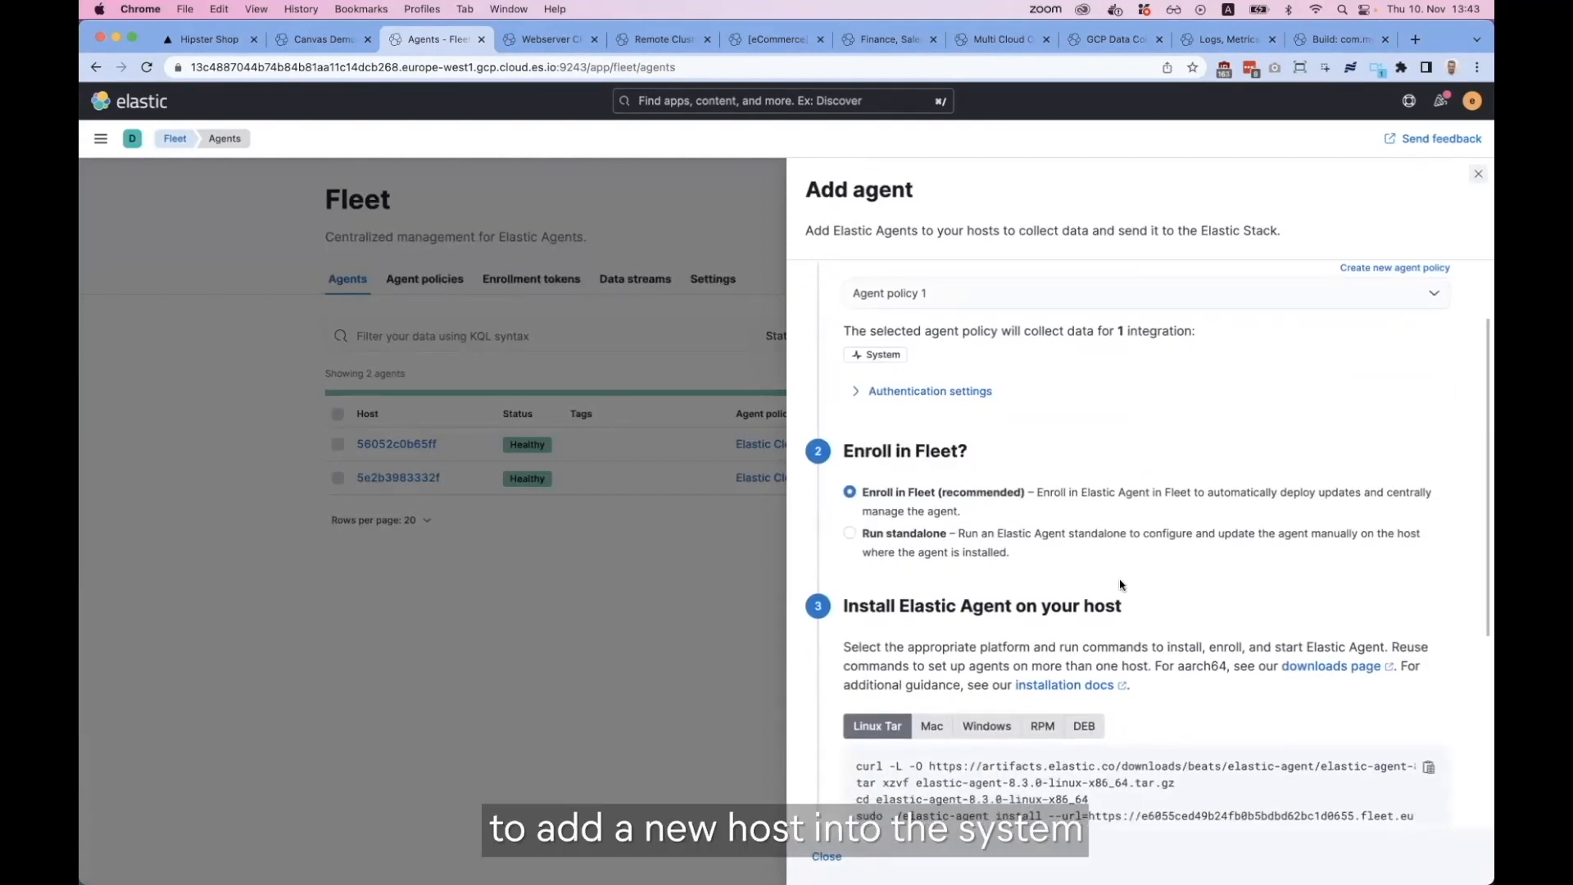
pyautogui.scroll(-3)
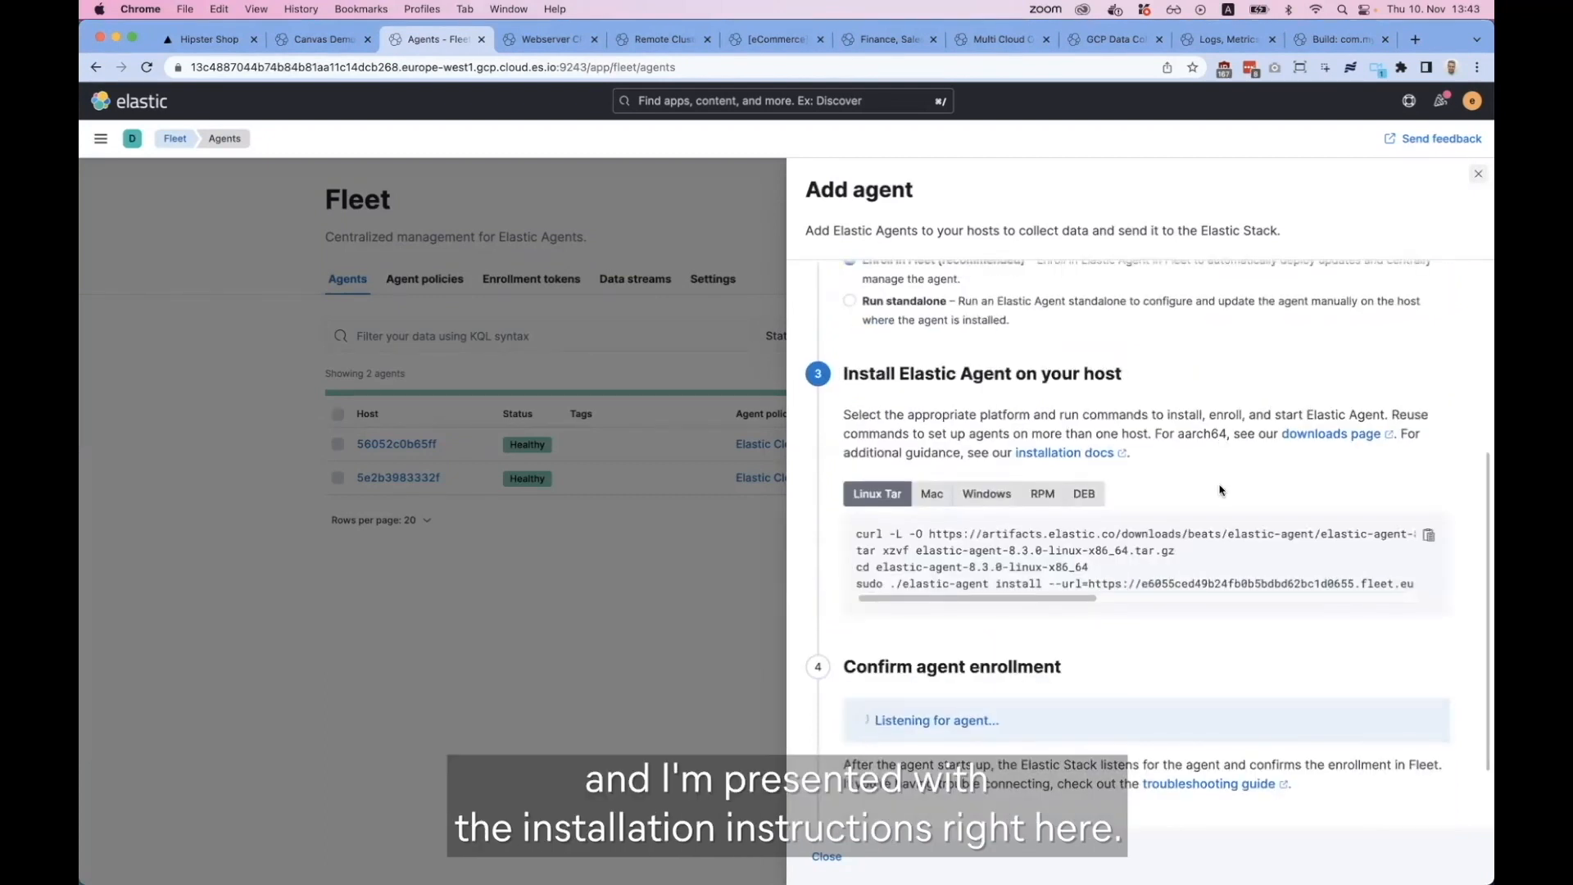
# Copy the Linux install commands and confirm running the agent as a service with Y.
pyautogui.click(1428, 534)
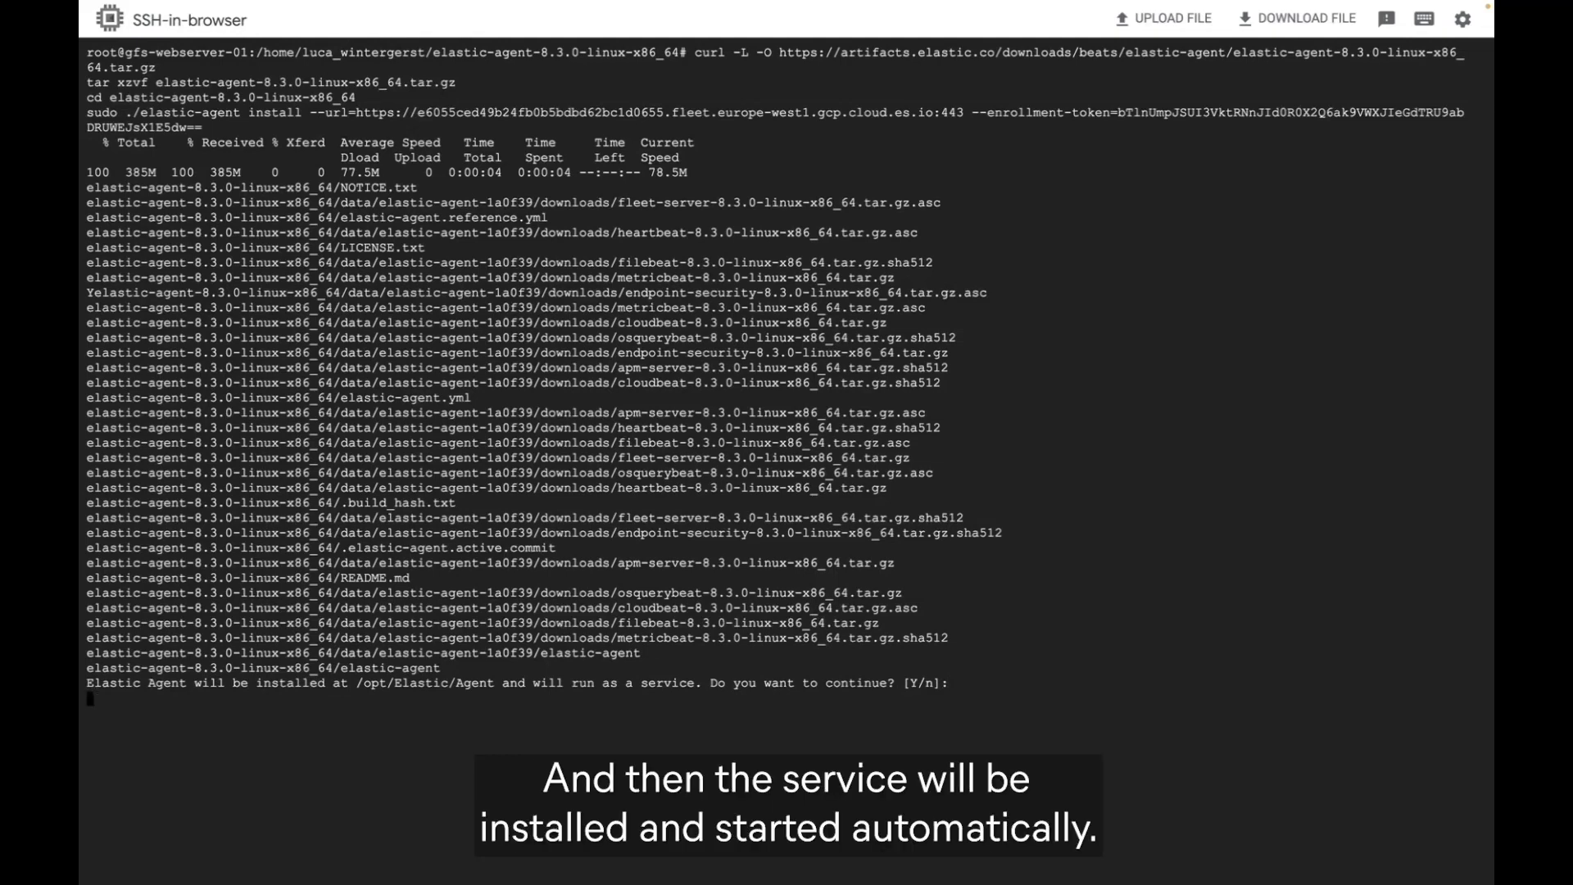
pyautogui.write('Y')
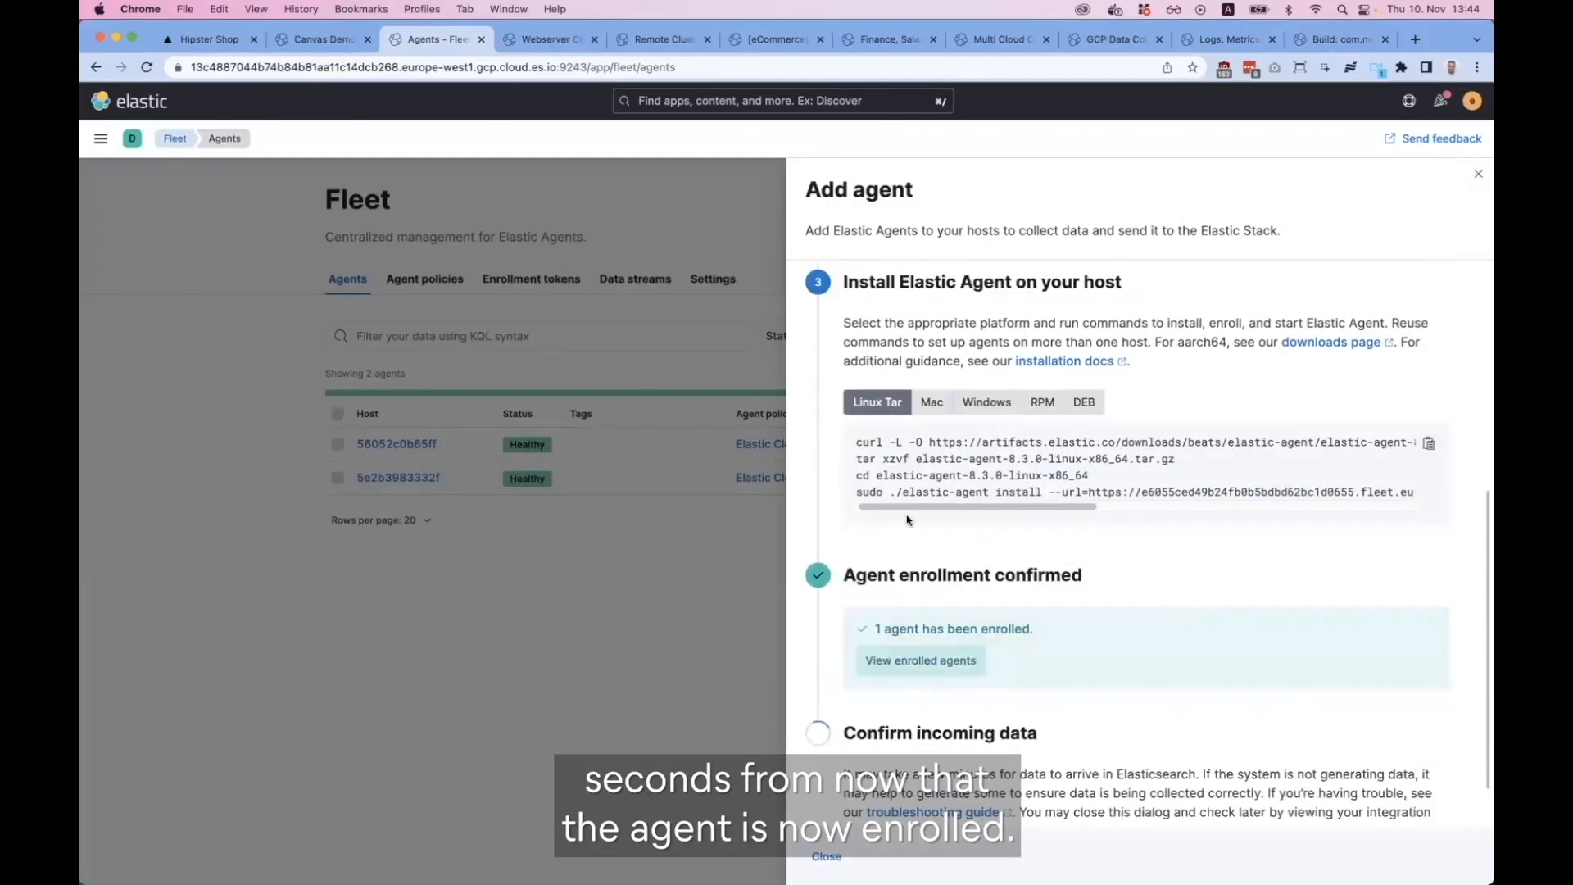
pyautogui.moveTo(737, 601)
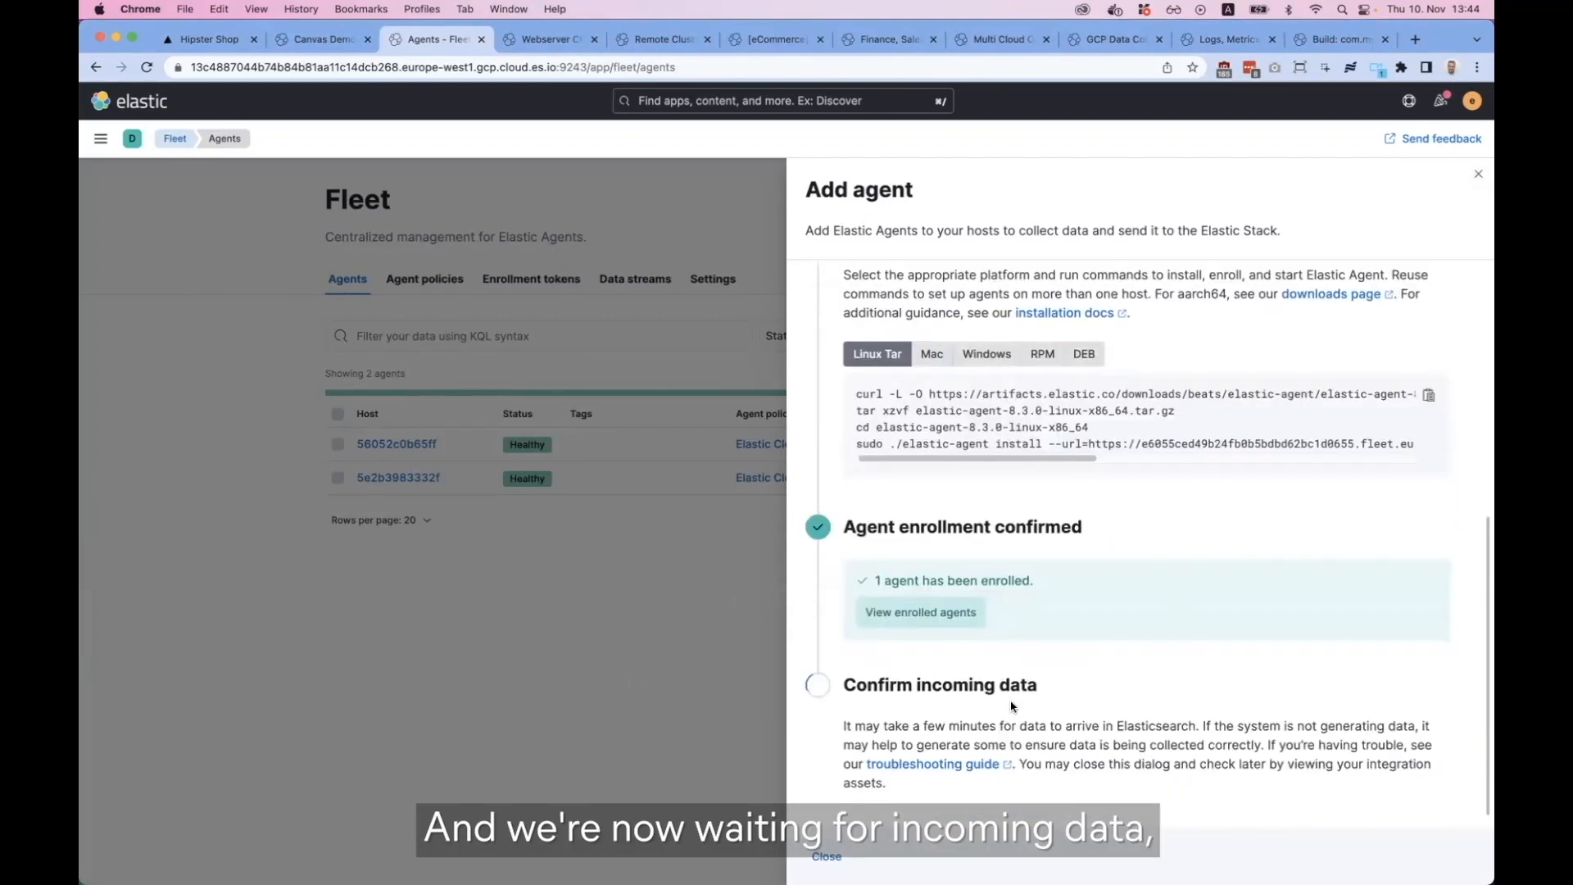
# Review the confirmed enrollment and incoming-data step, then close the add-agent flyout.
pyautogui.scroll(-3)
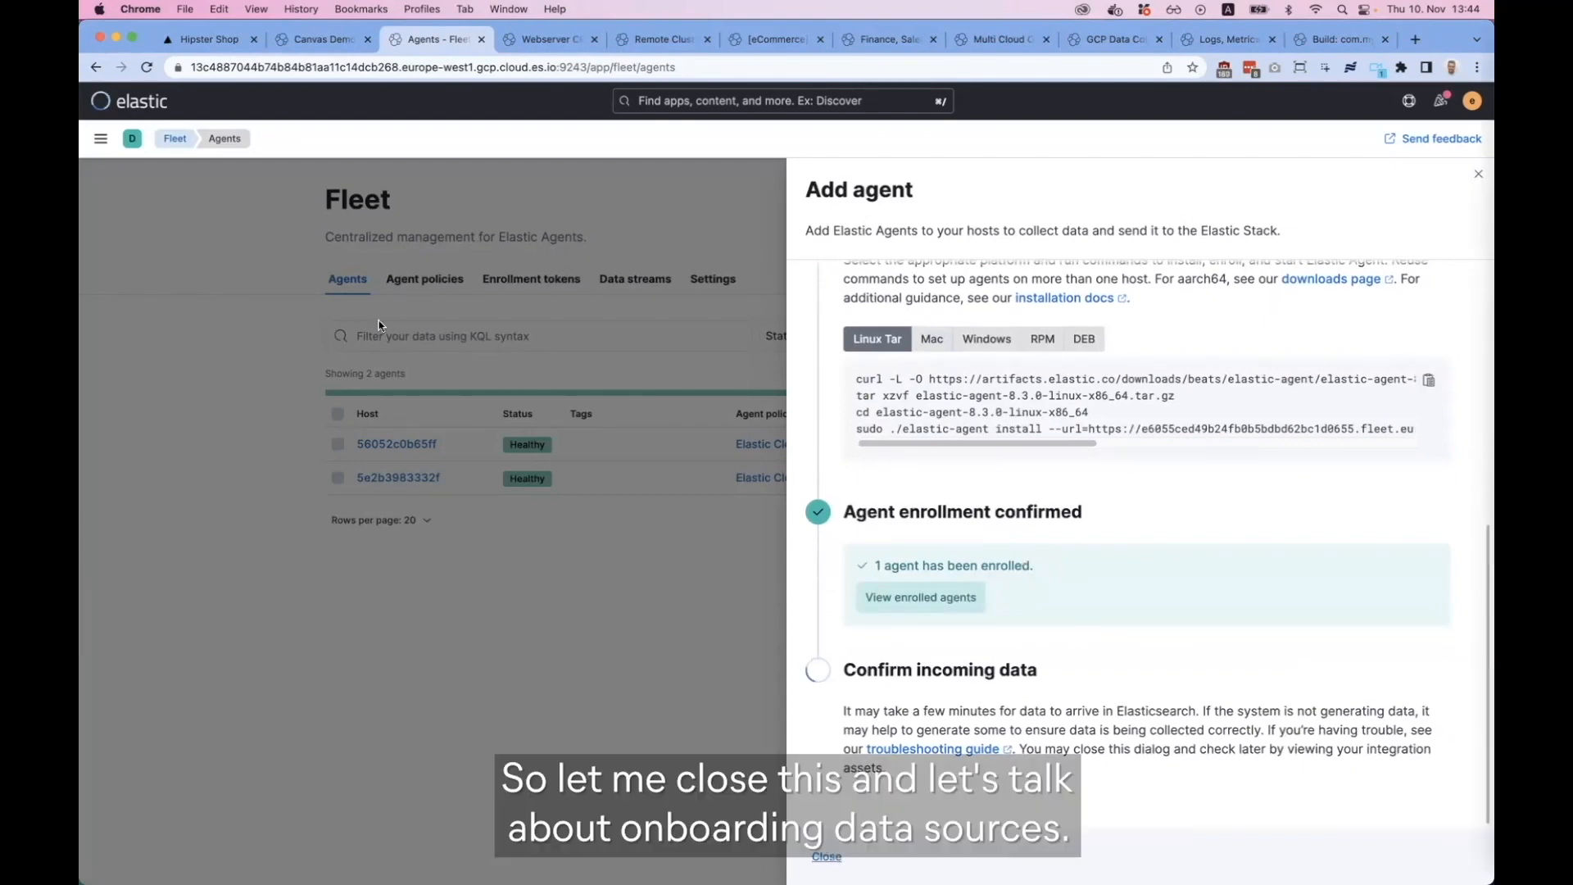
pyautogui.click(1477, 172)
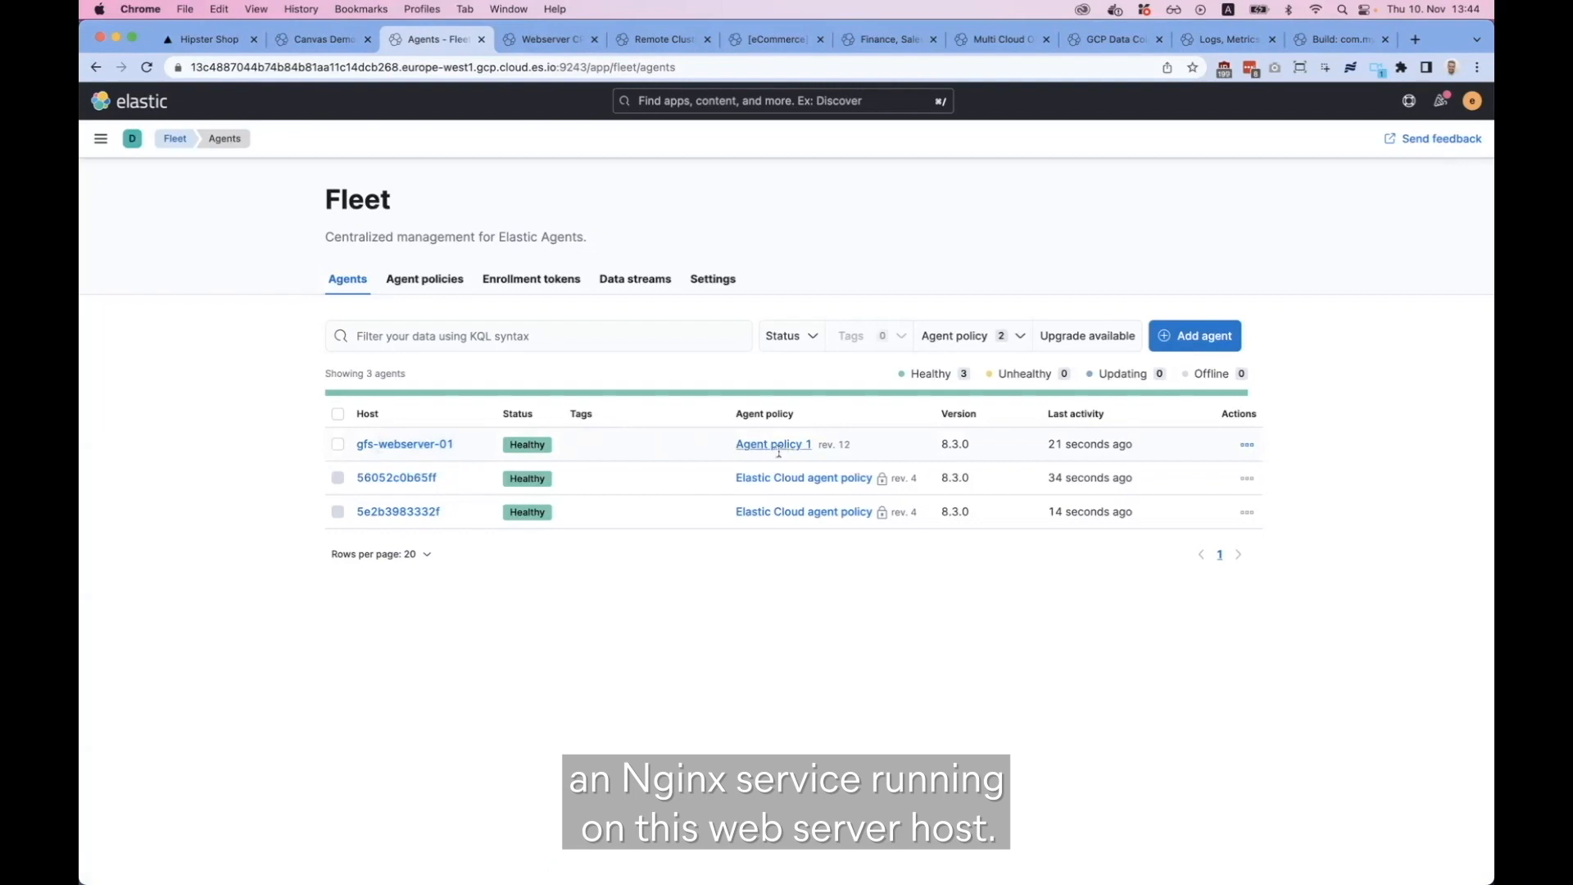
# Go into Agent policy 1 from gfs-webserver-01 and start adding an integration to it.
pyautogui.click(773, 444)
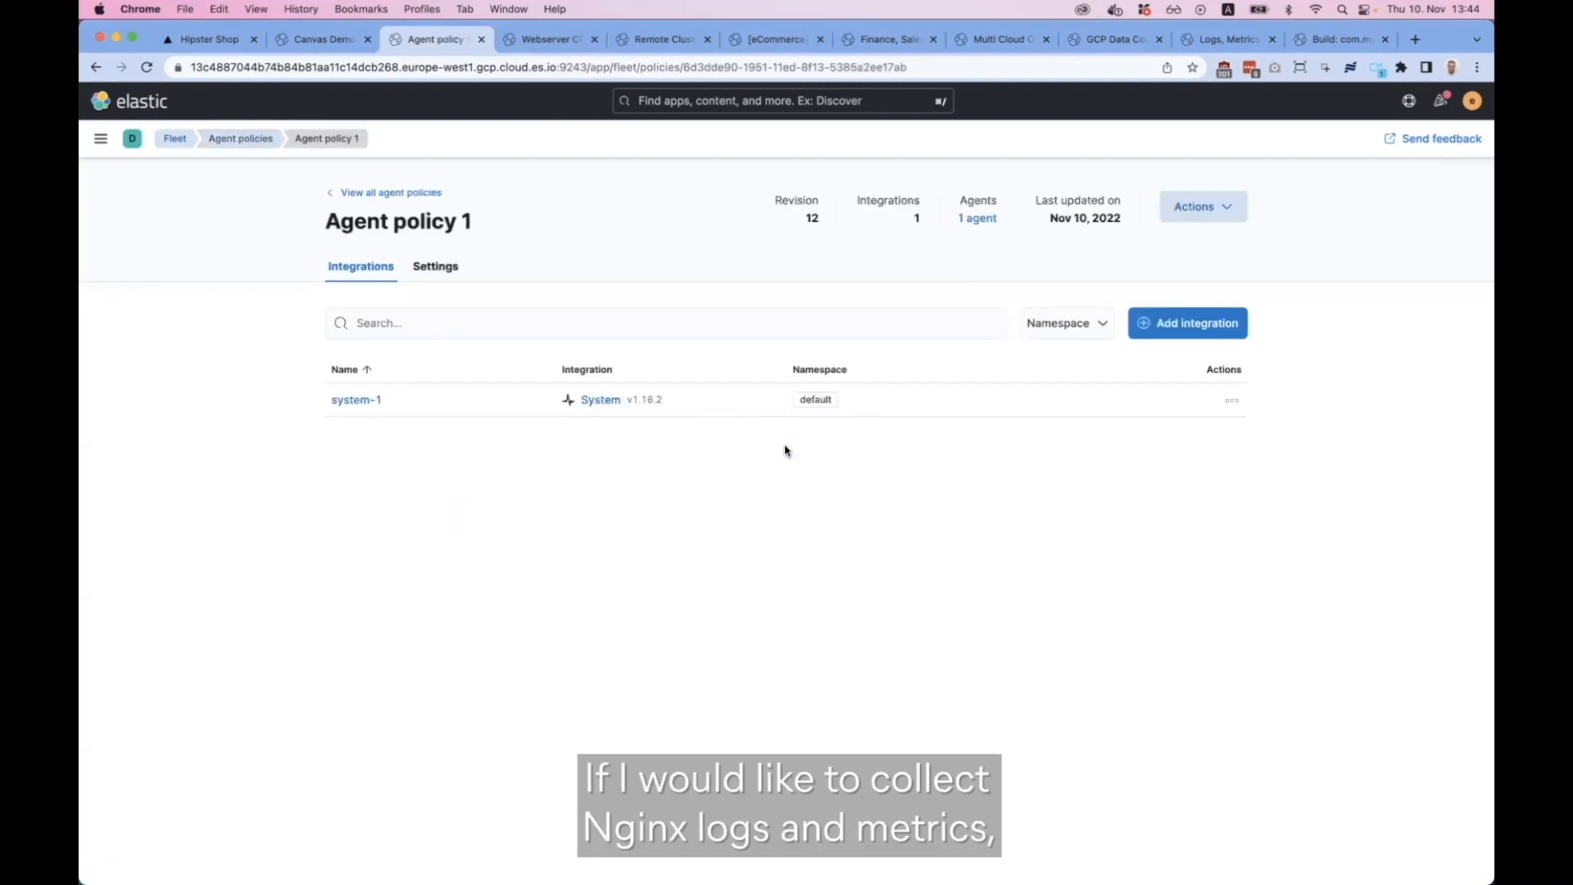
pyautogui.moveTo(908, 399)
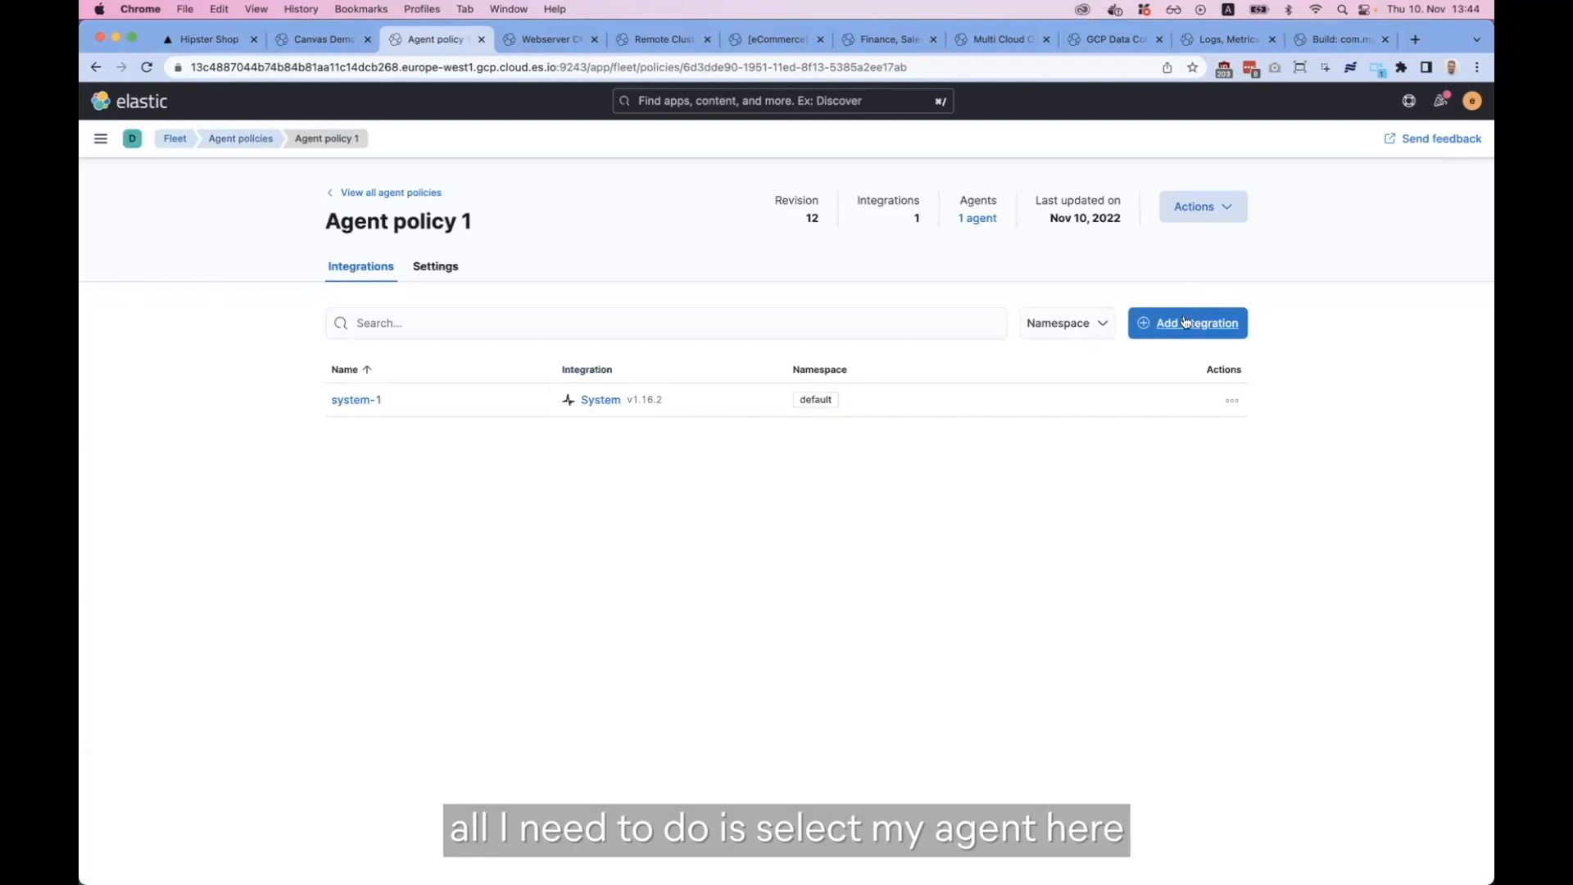
pyautogui.click(1187, 323)
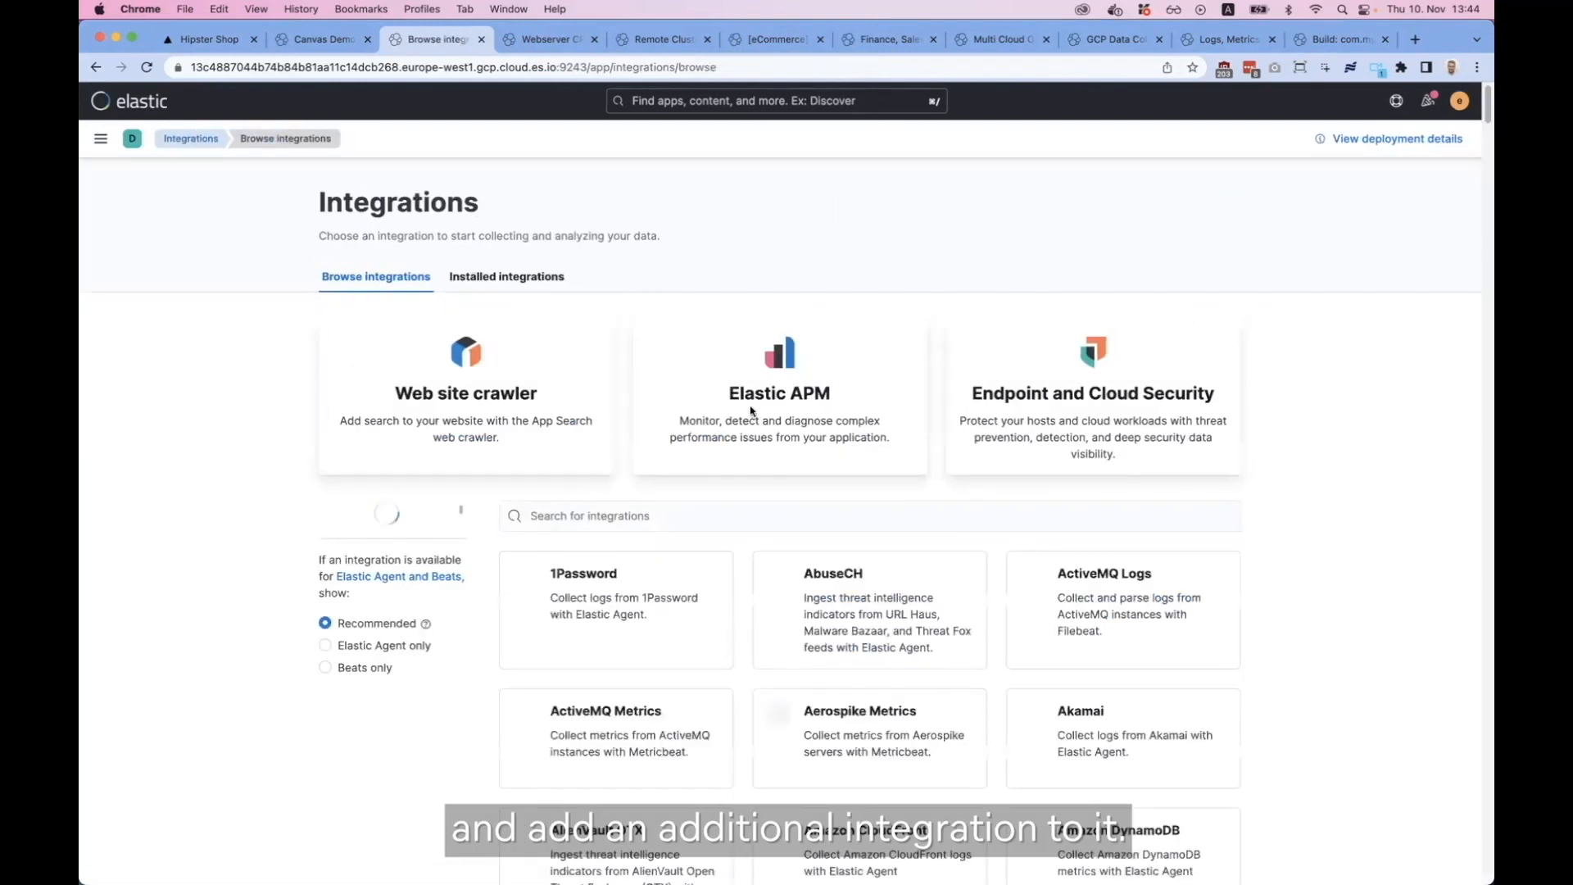
# Search the catalogue for nginx, choose the Nginx integration and begin adding it.
pyautogui.write('ngoin')
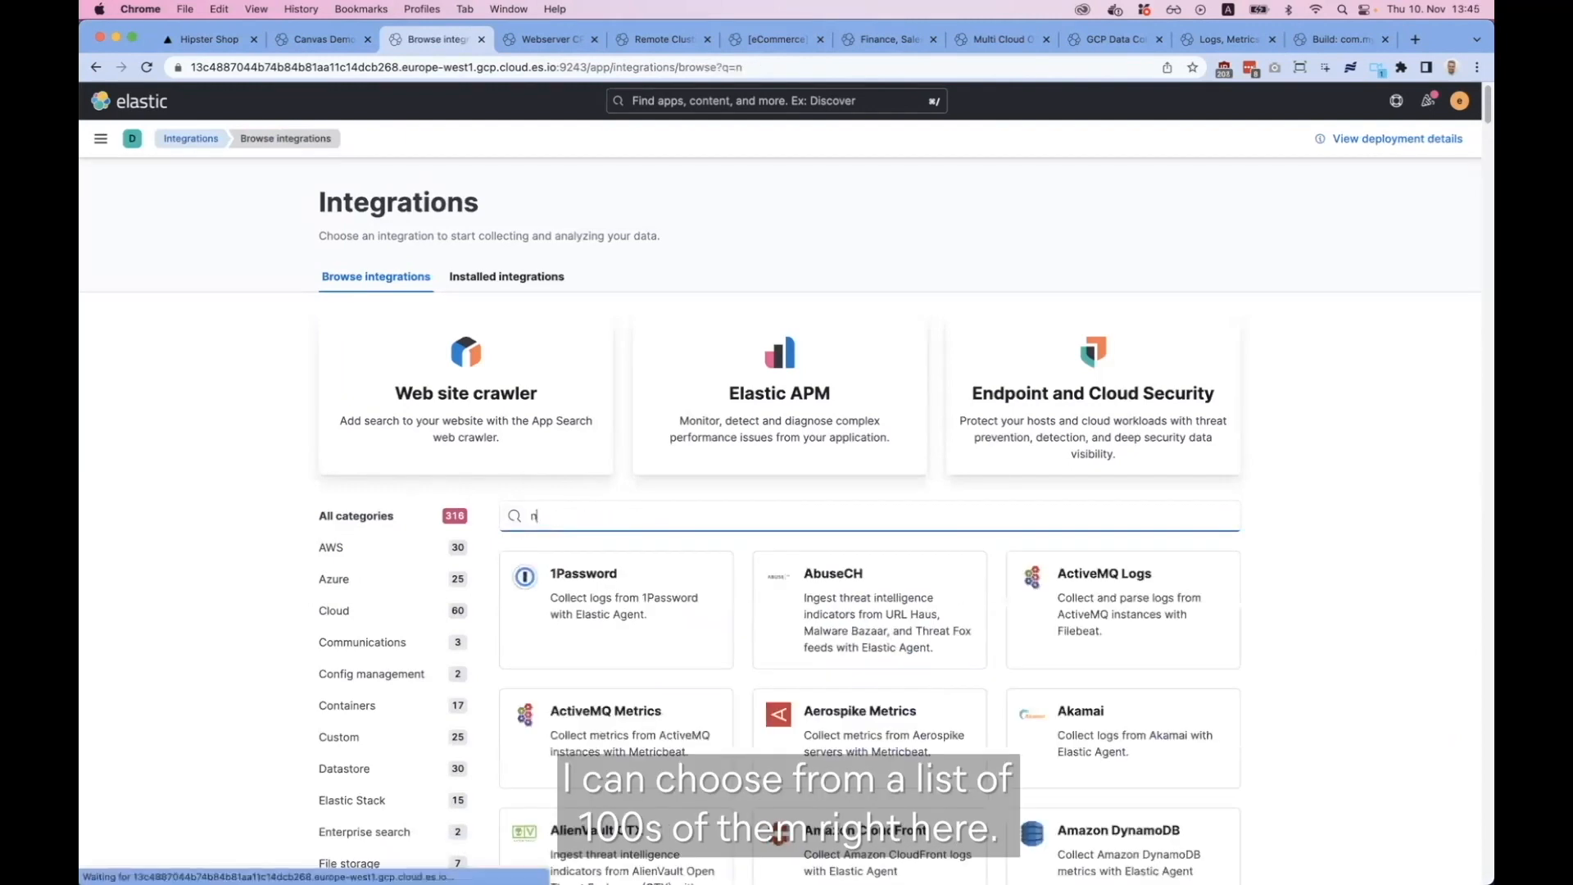
pyautogui.write('ginx')
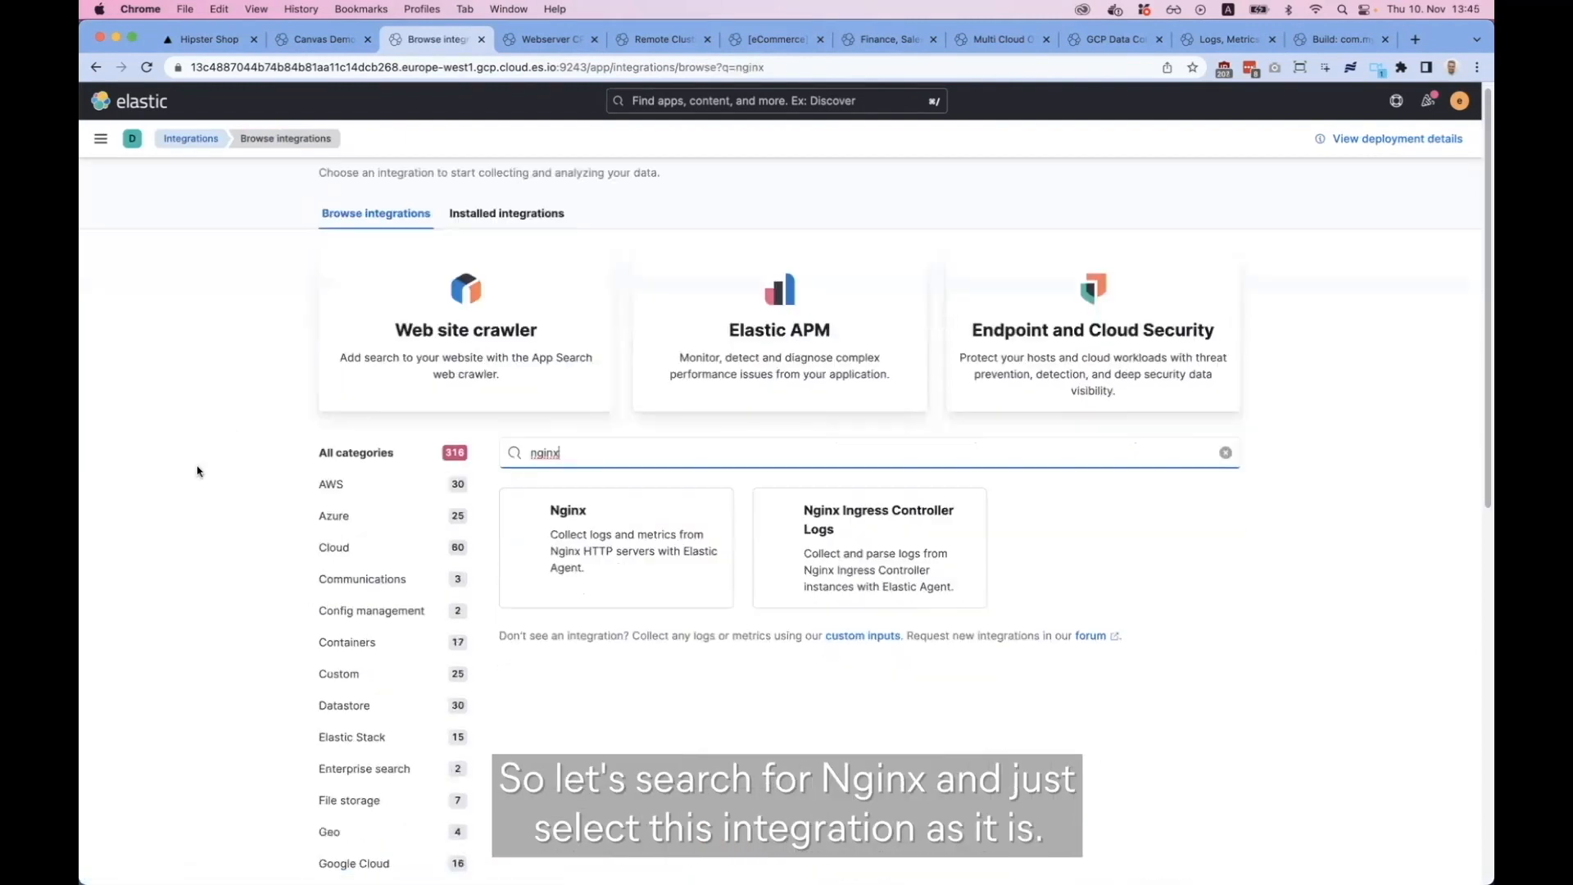
pyautogui.click(614, 539)
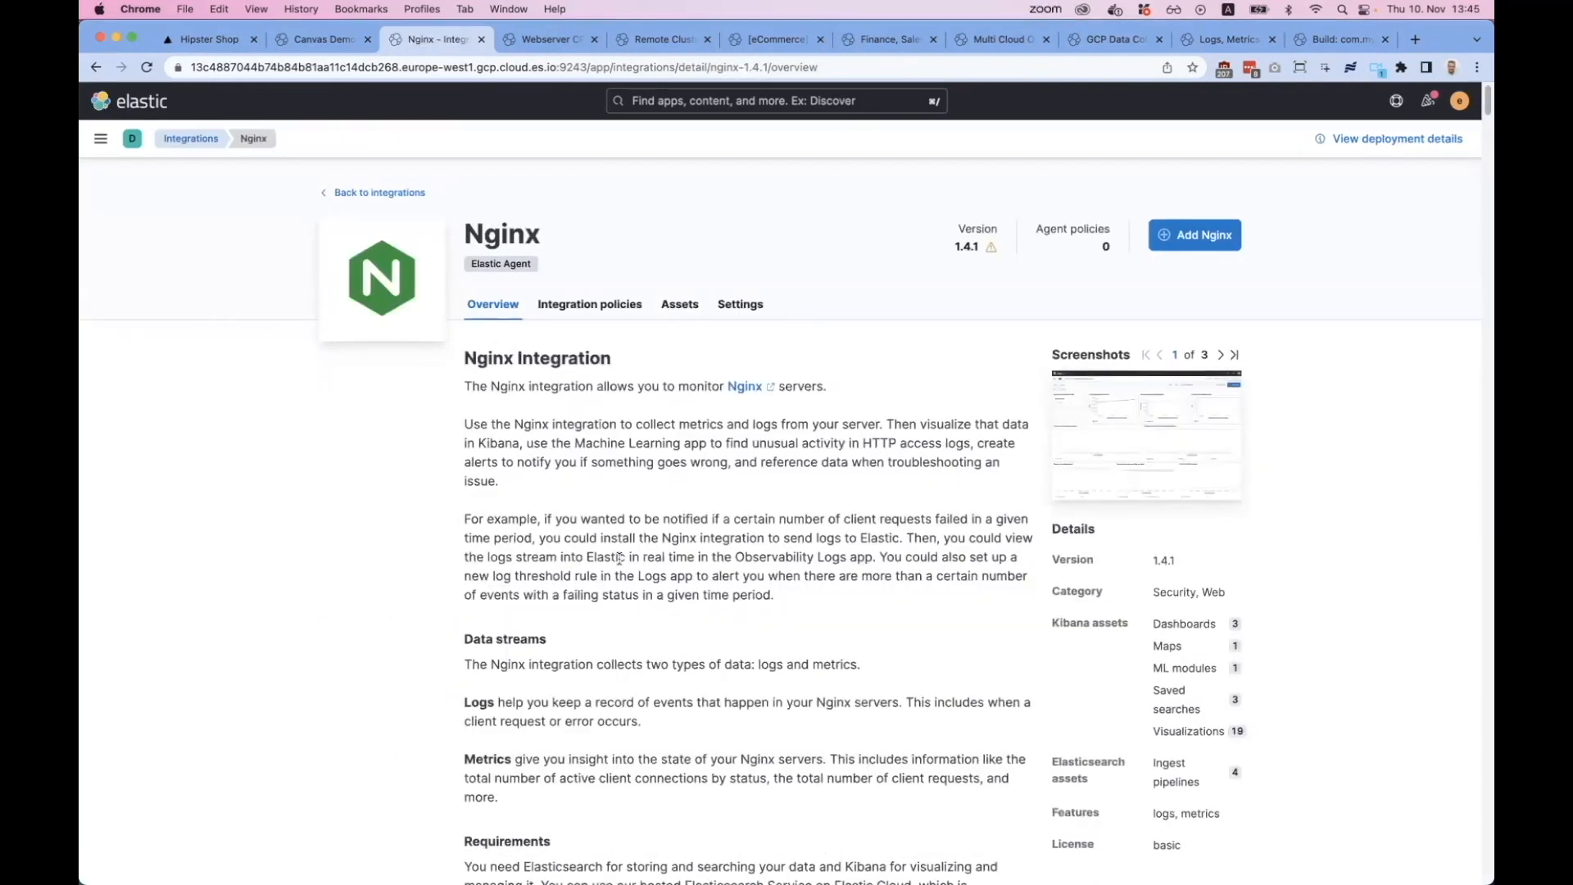
pyautogui.moveTo(1195, 234)
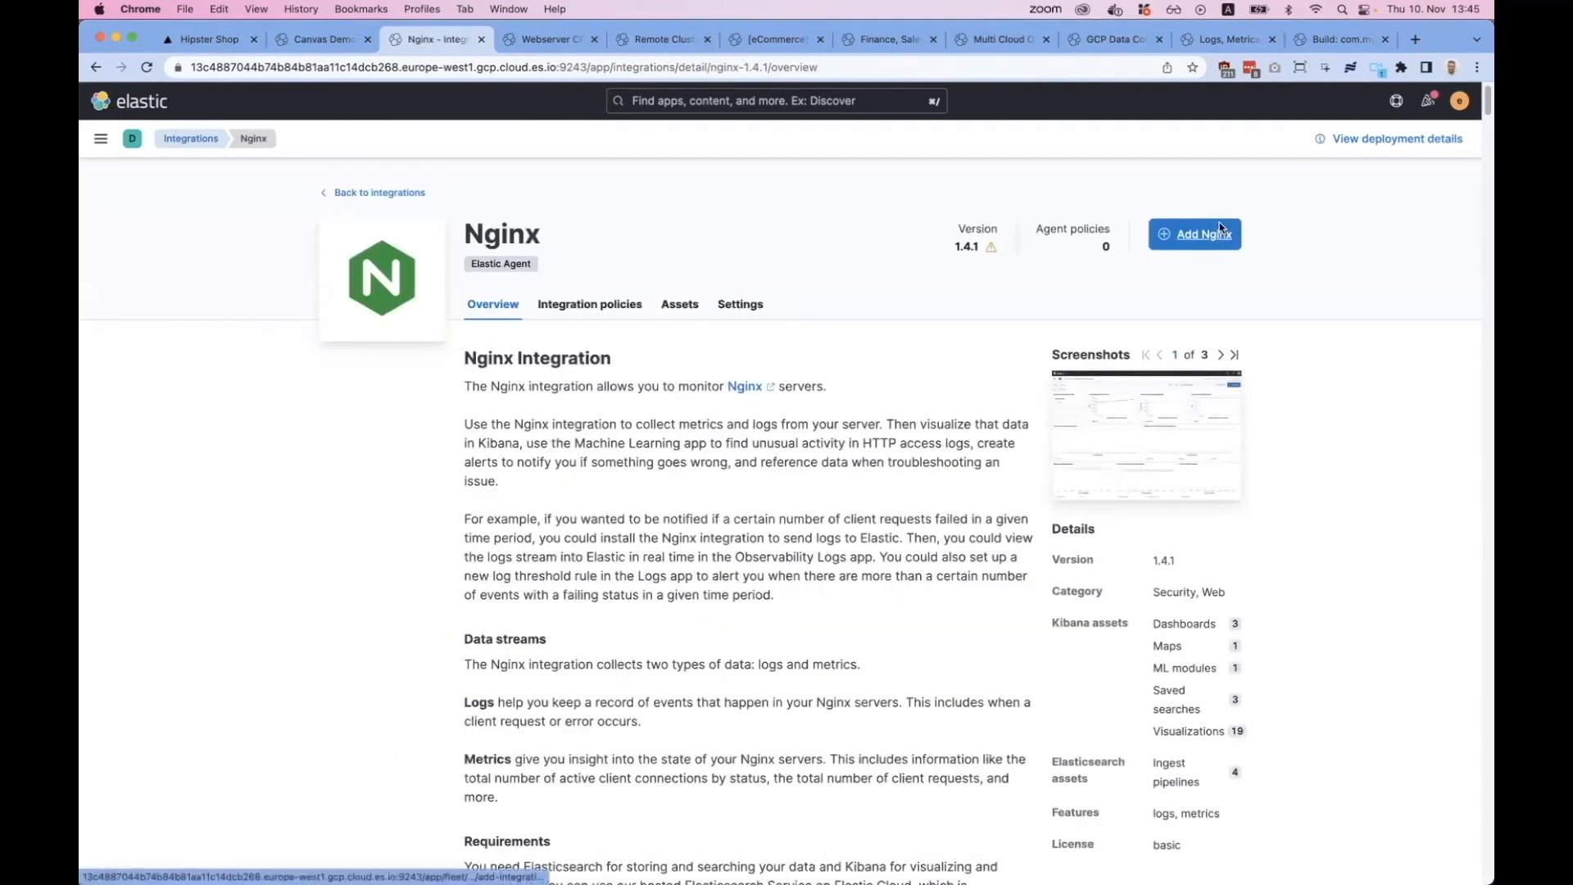
pyautogui.click(1194, 234)
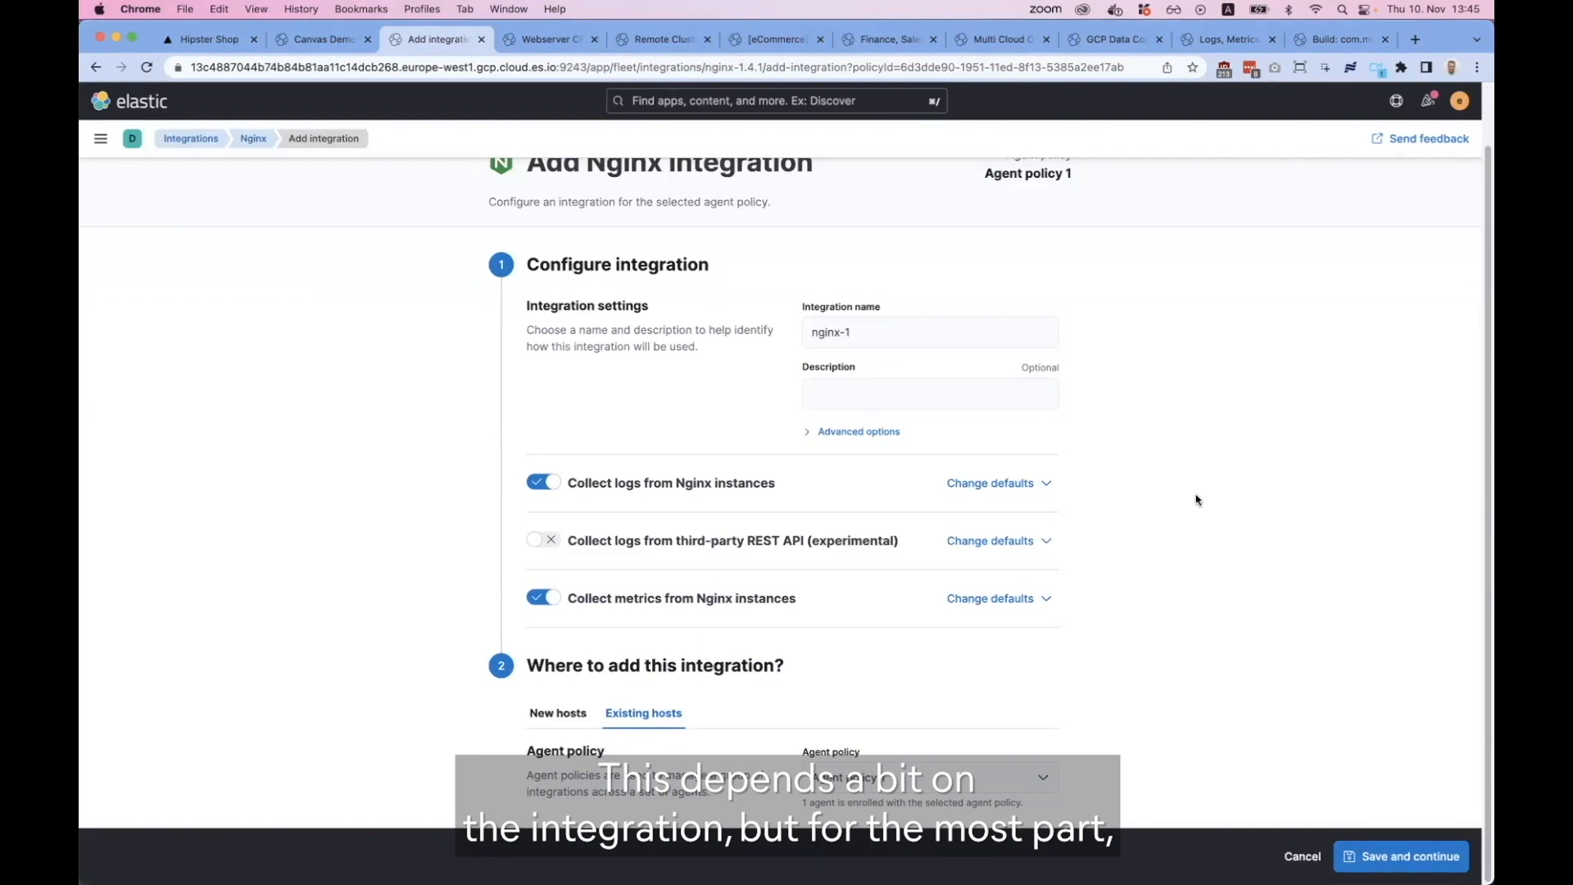
pyautogui.moveTo(1173, 458)
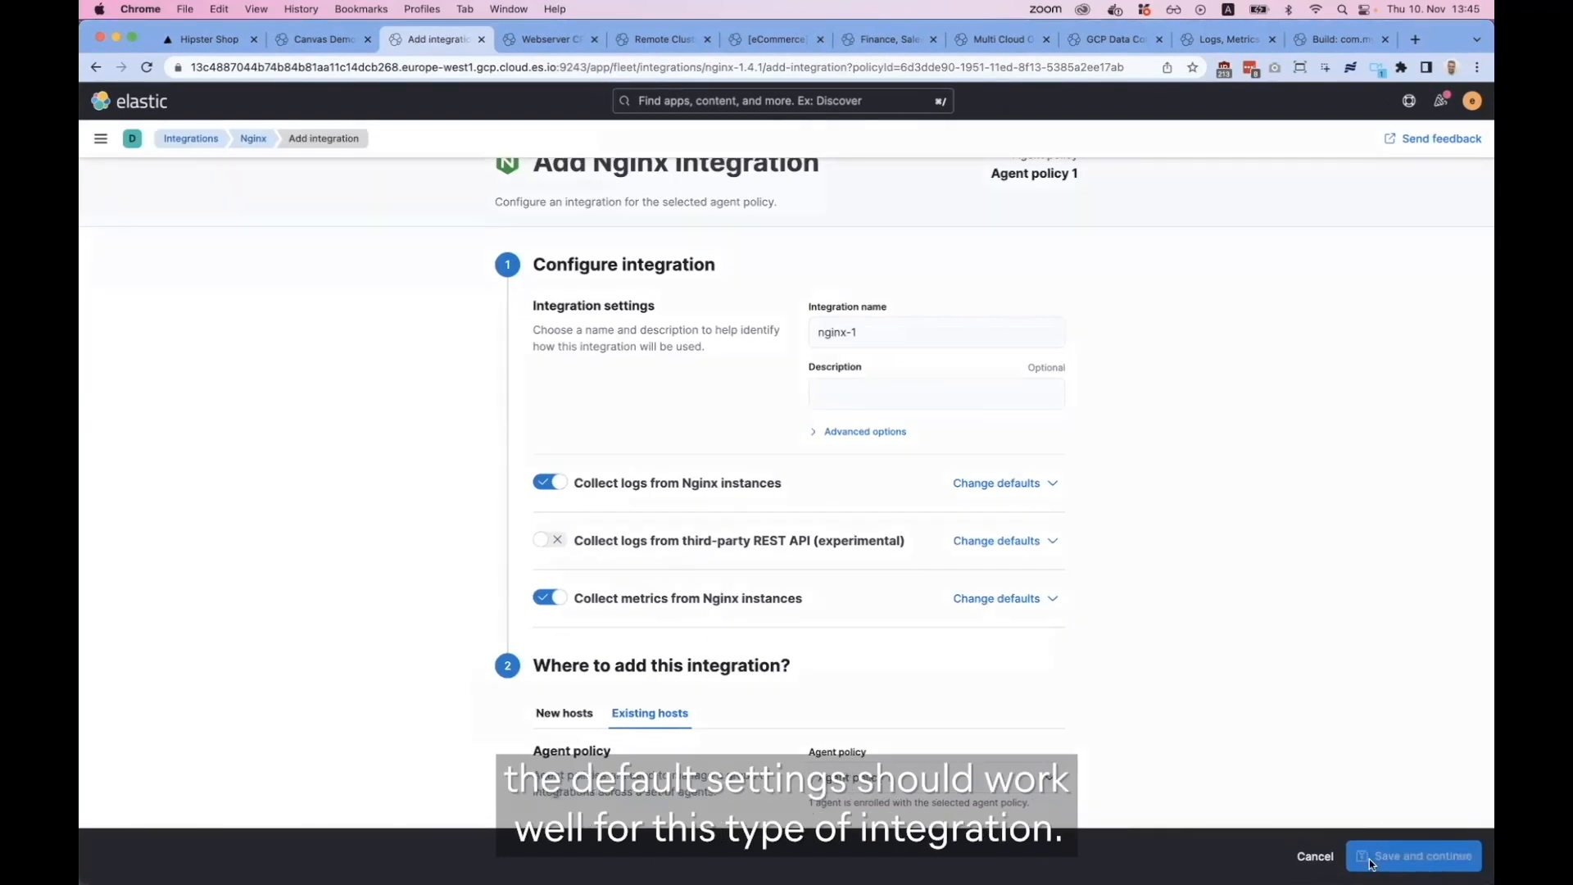
# Save the nginx-1 integration with default log and metric settings and continue to the policy overview.
pyautogui.click(1412, 855)
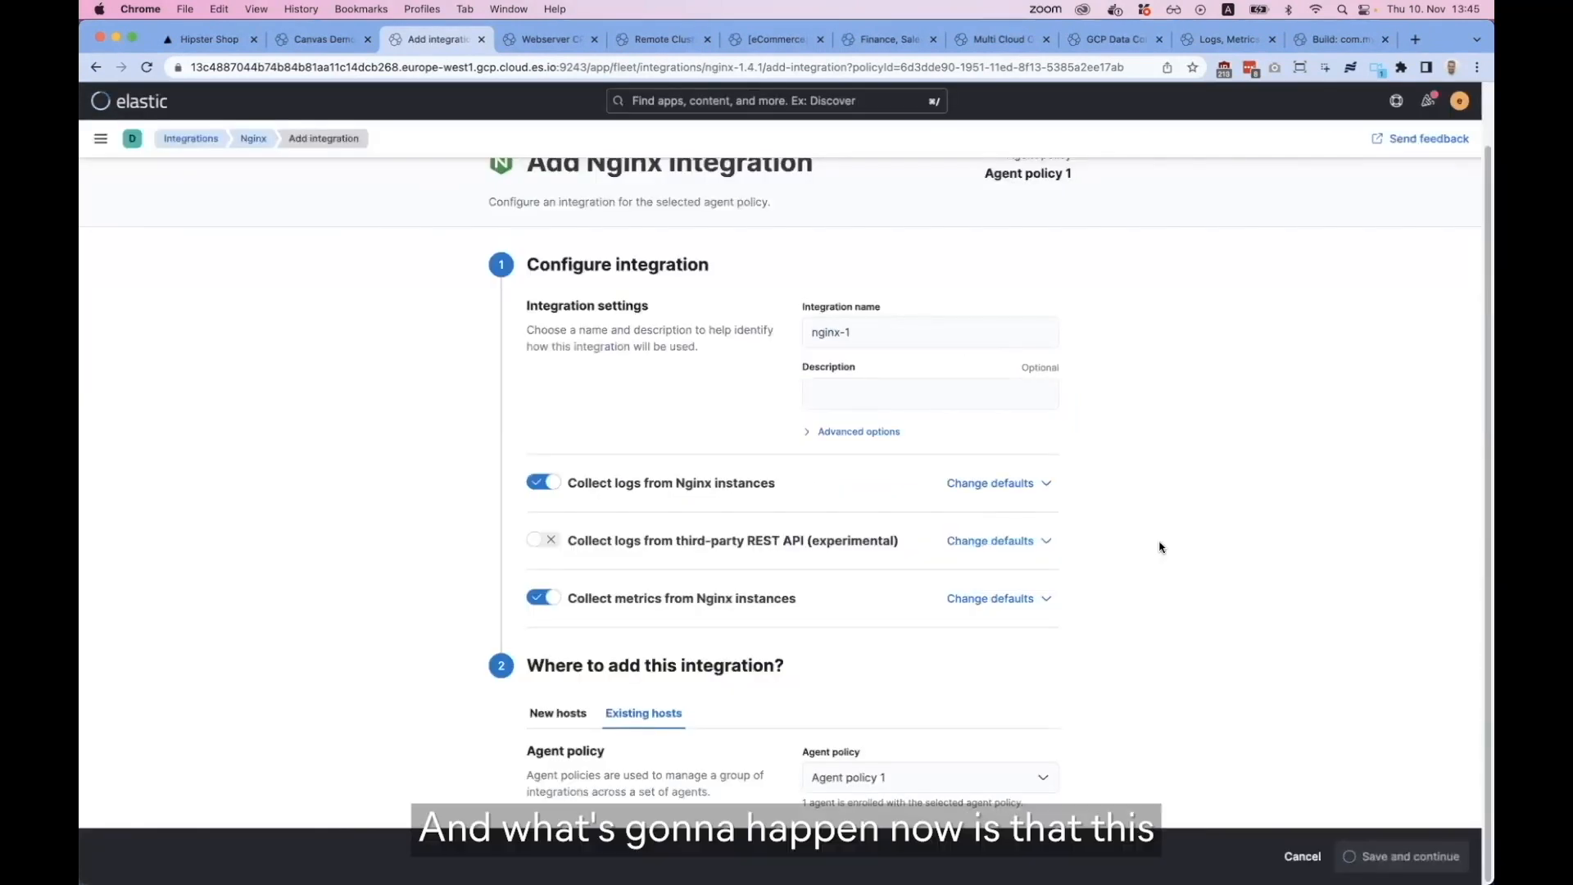
pyautogui.click(1409, 855)
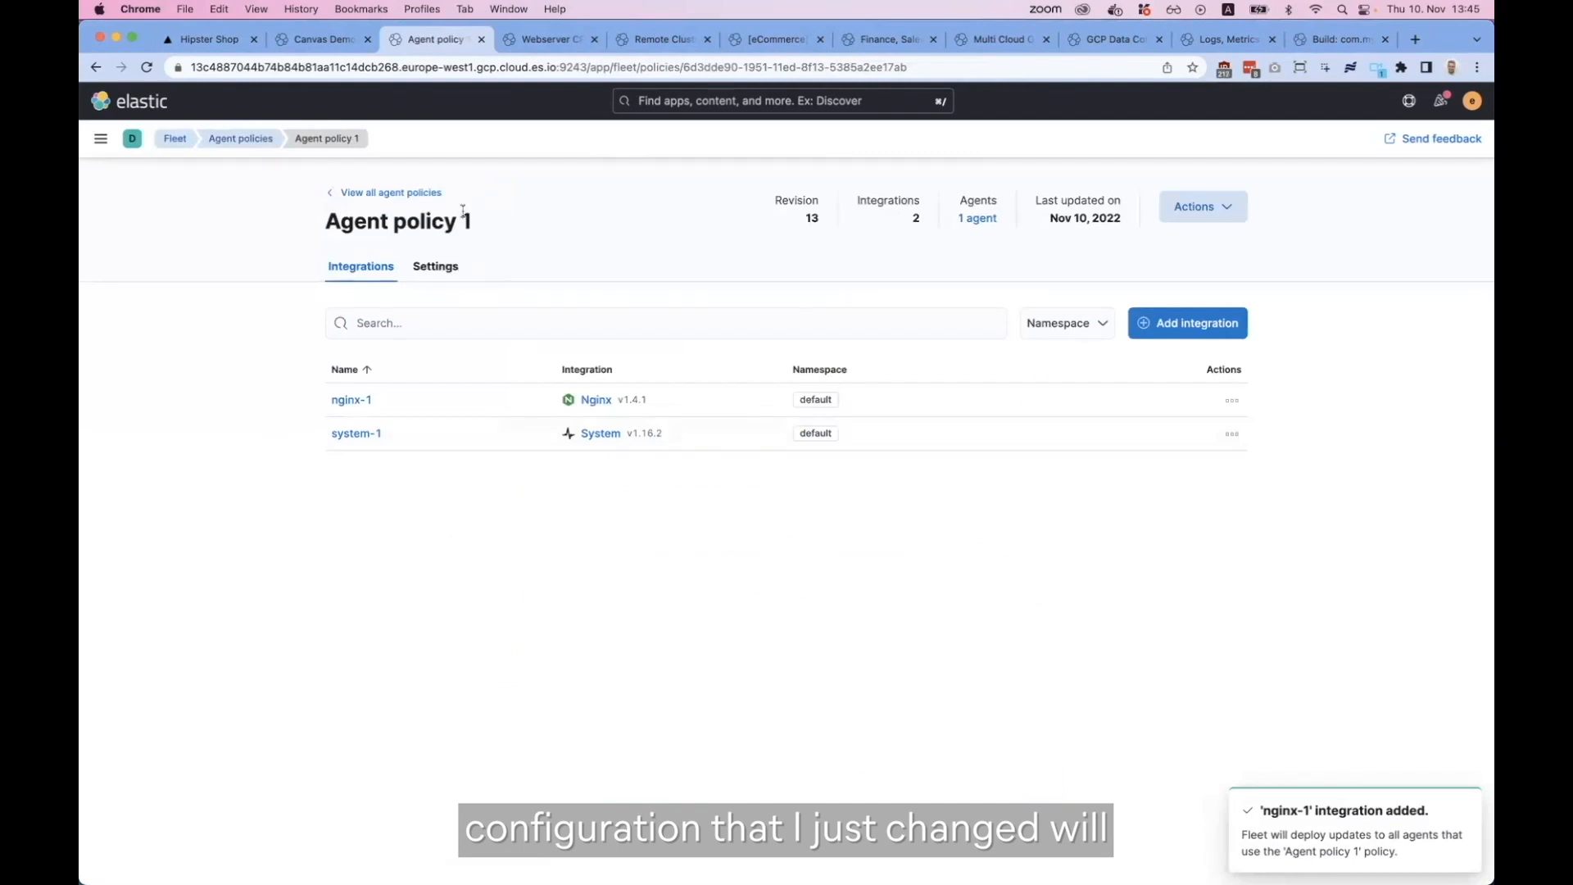
# Return to the Fleet agents list to check gfs-webserver-01 is healthy on revision 13.
pyautogui.click(174, 138)
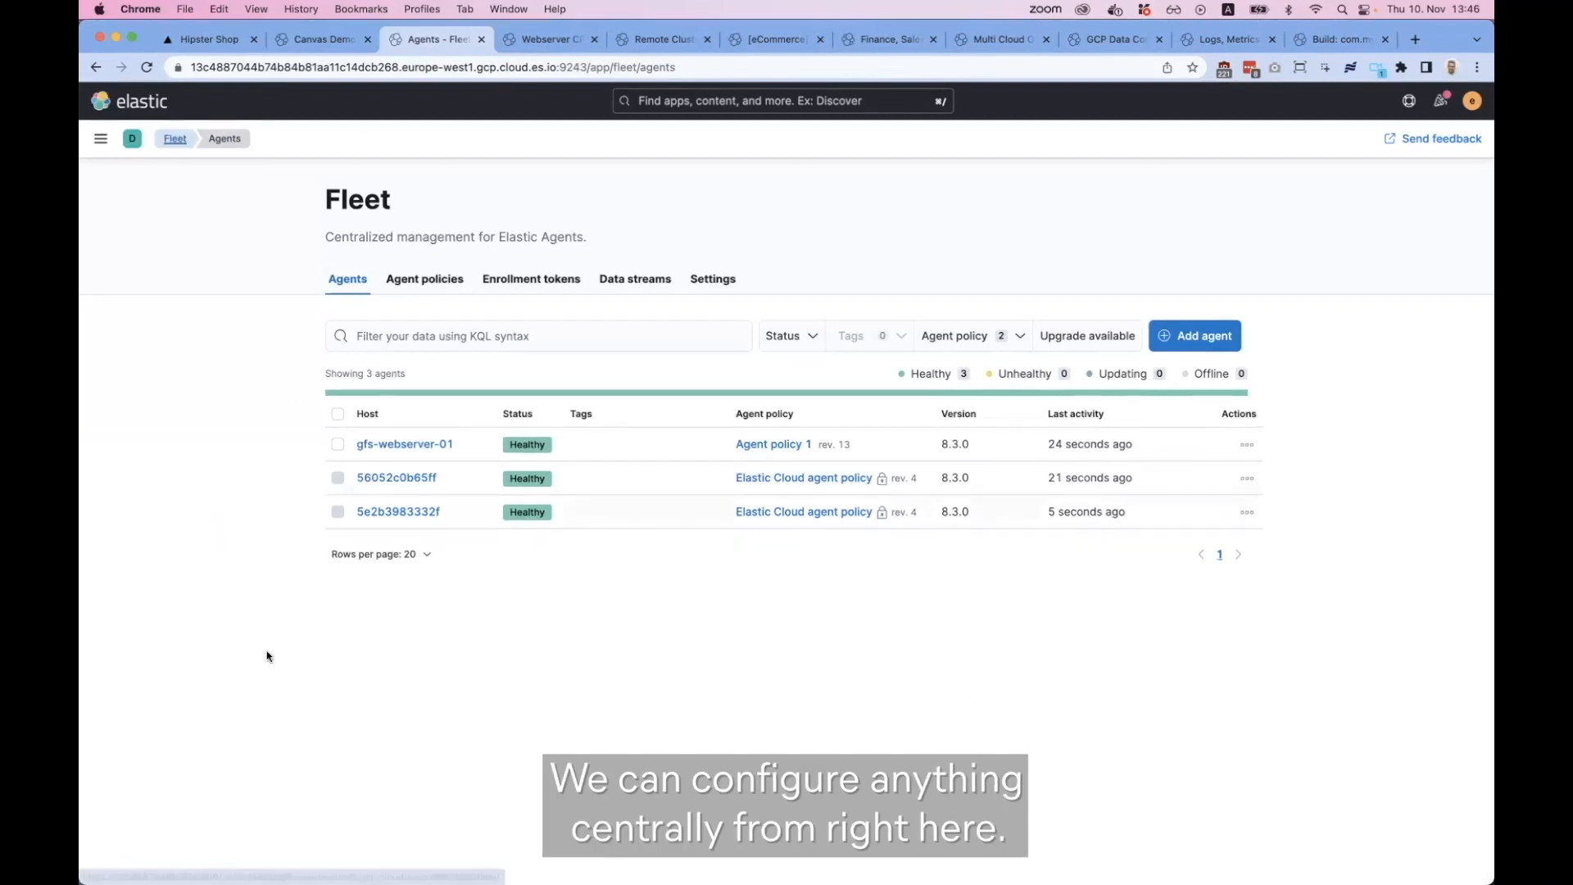
pyautogui.moveTo(427, 377)
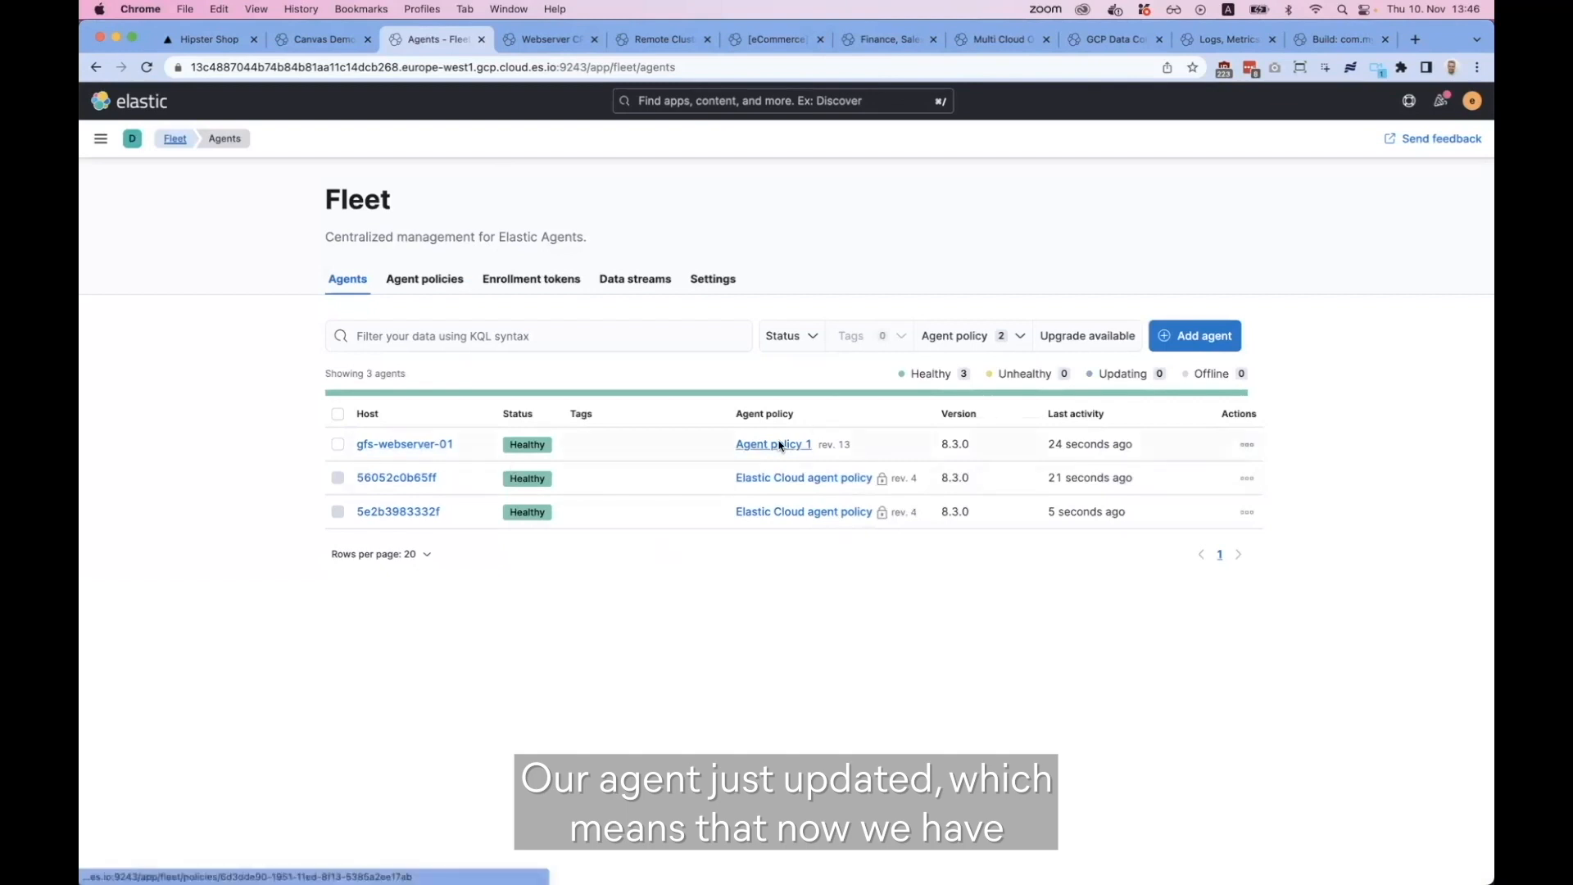
# From Agent policy 1, bring up the Nginx integration's details page.
pyautogui.click(772, 444)
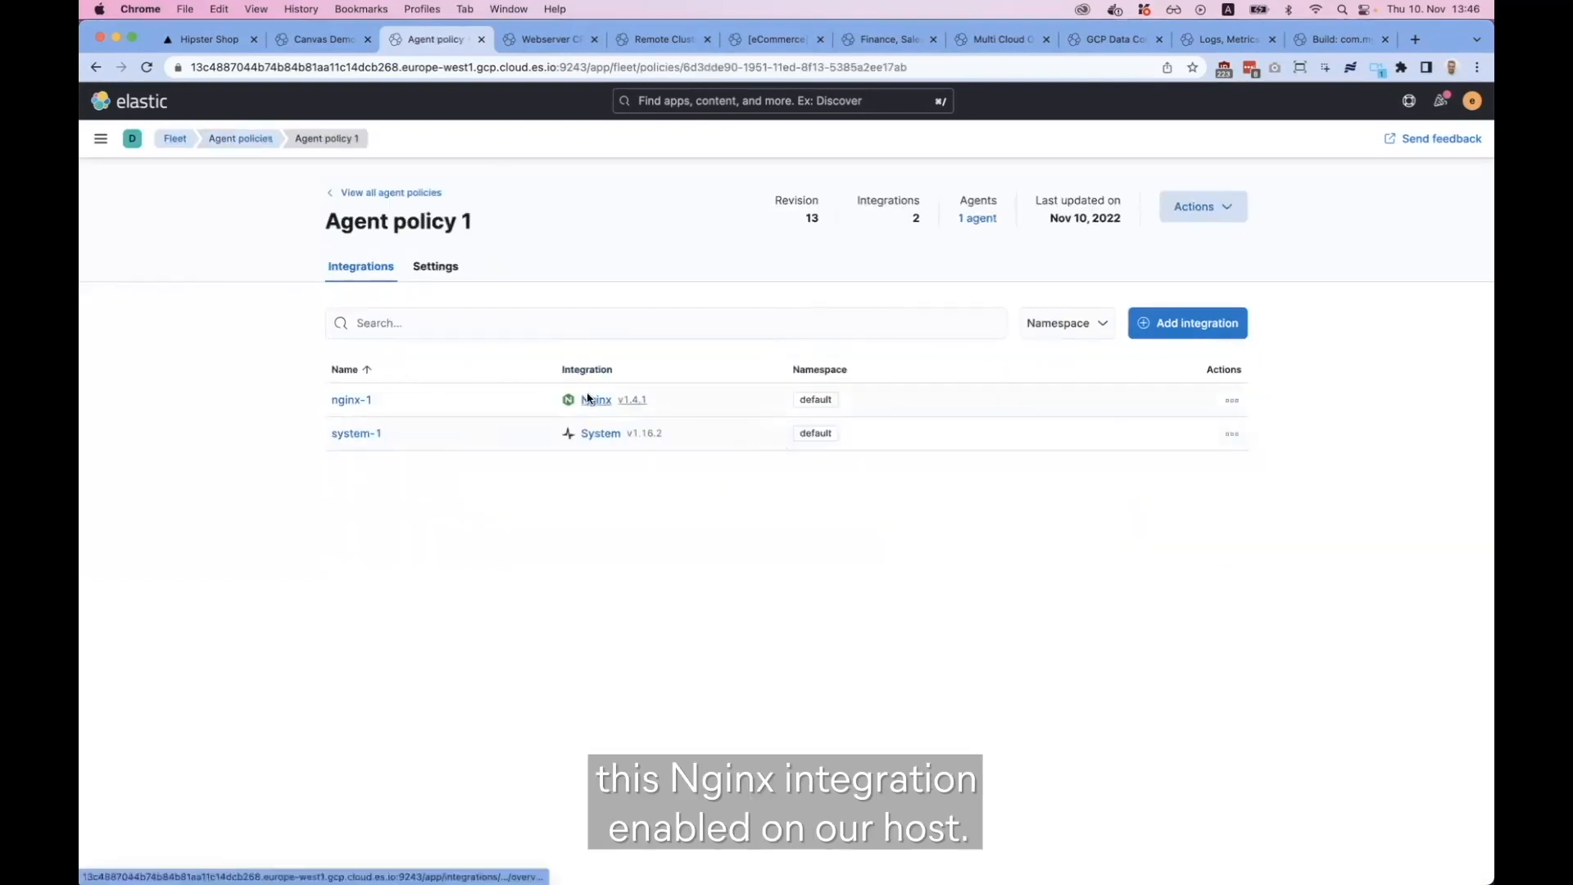
pyautogui.click(595, 399)
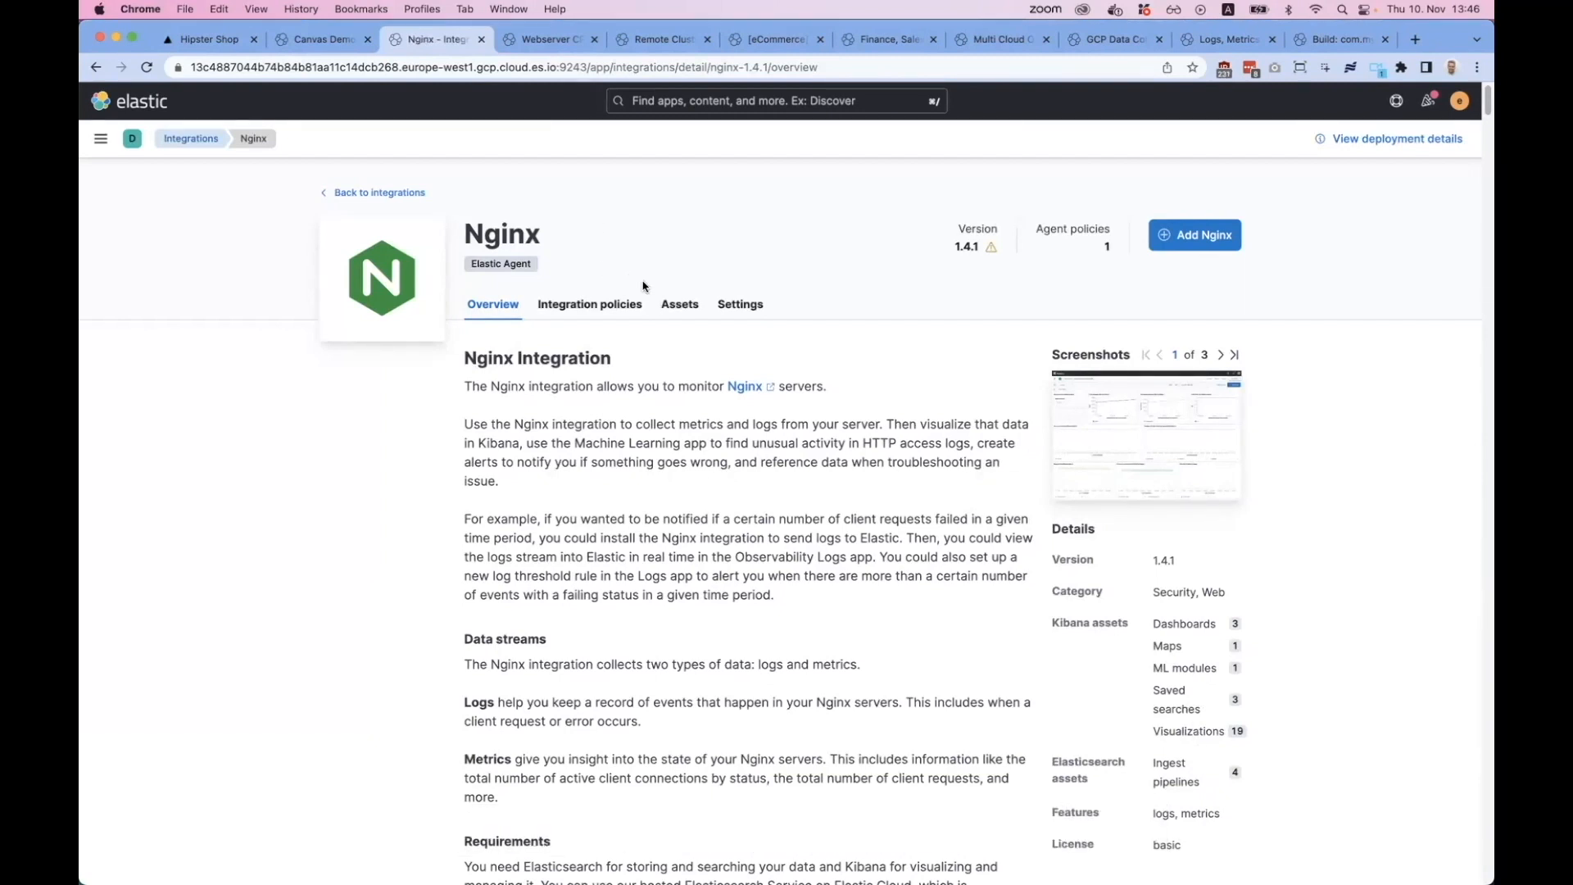
# From the Nginx integration's Assets, load the [Metrics Nginx] Overview dashboard.
pyautogui.click(678, 305)
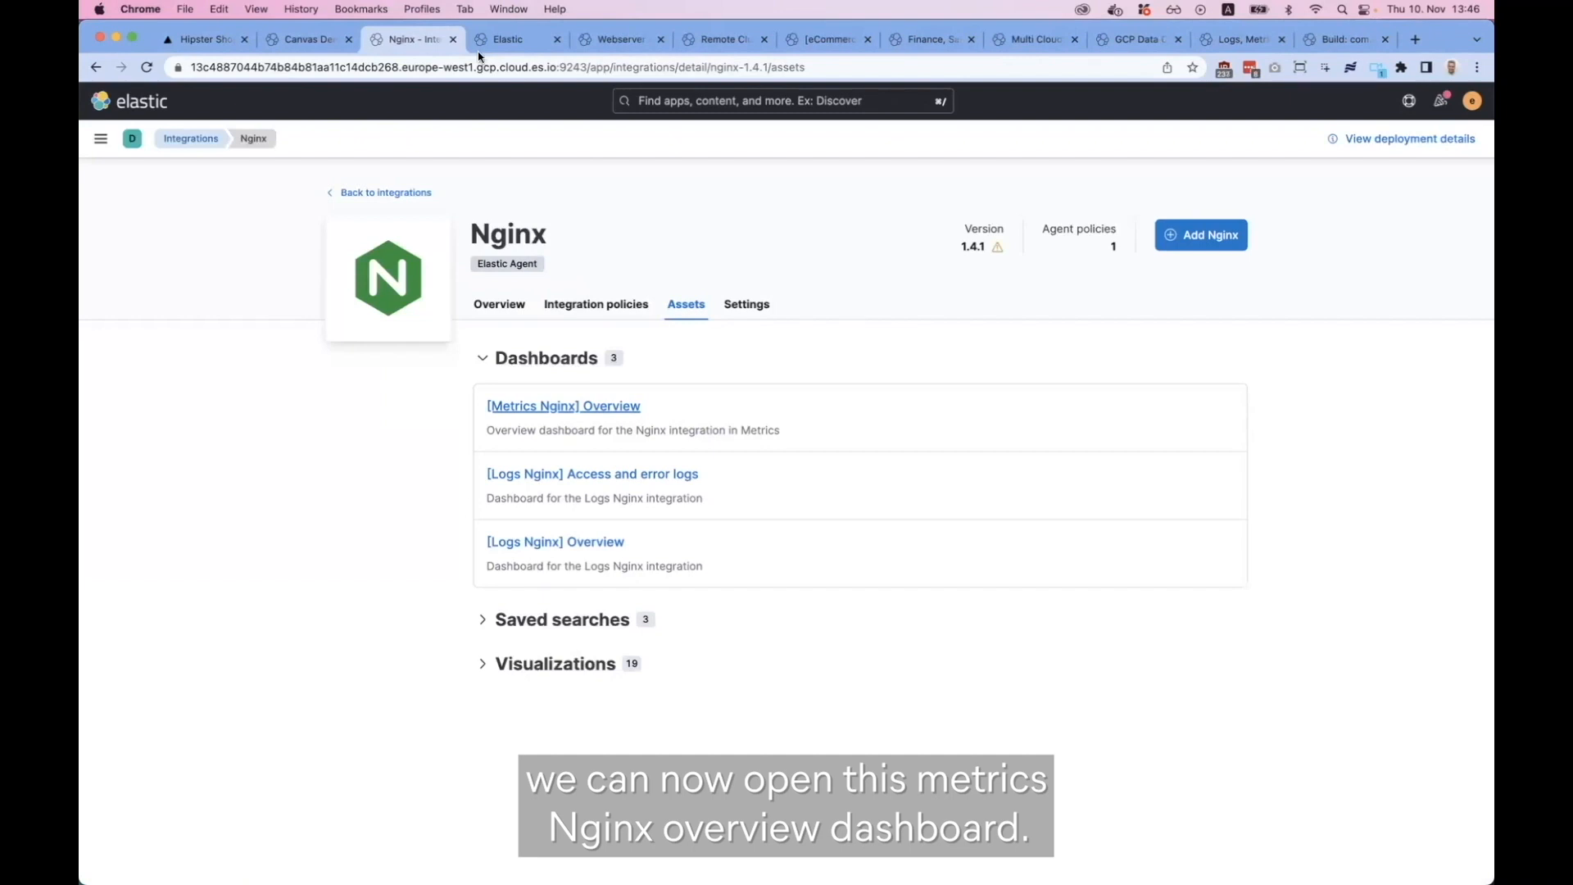
pyautogui.click(562, 405)
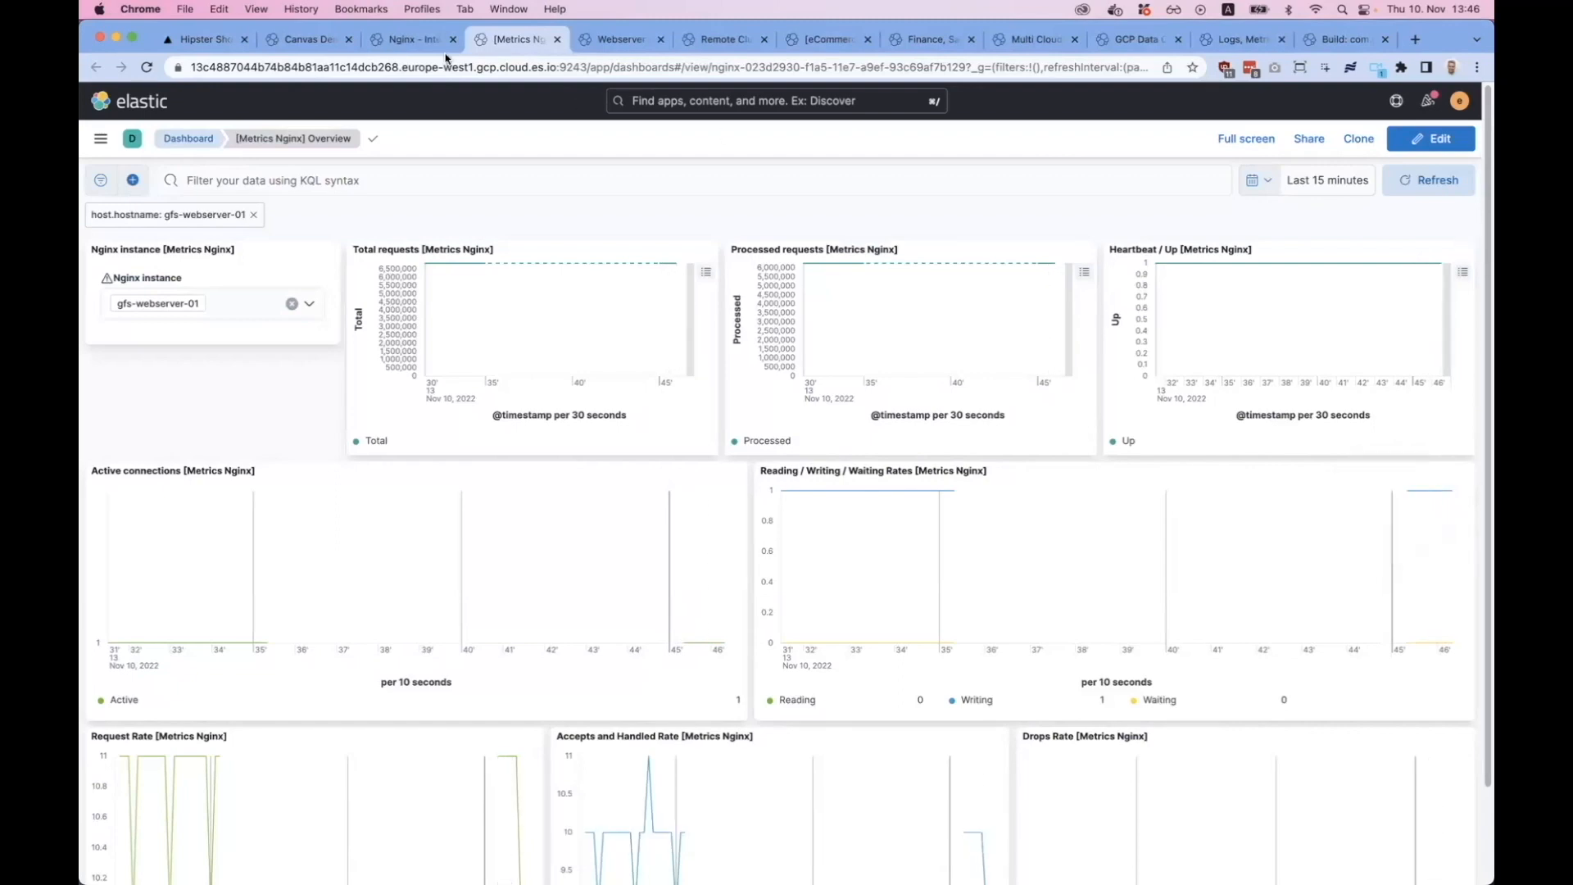
# Go back to the Nginx integration's Overview and browse its bundled assets list.
pyautogui.click(411, 40)
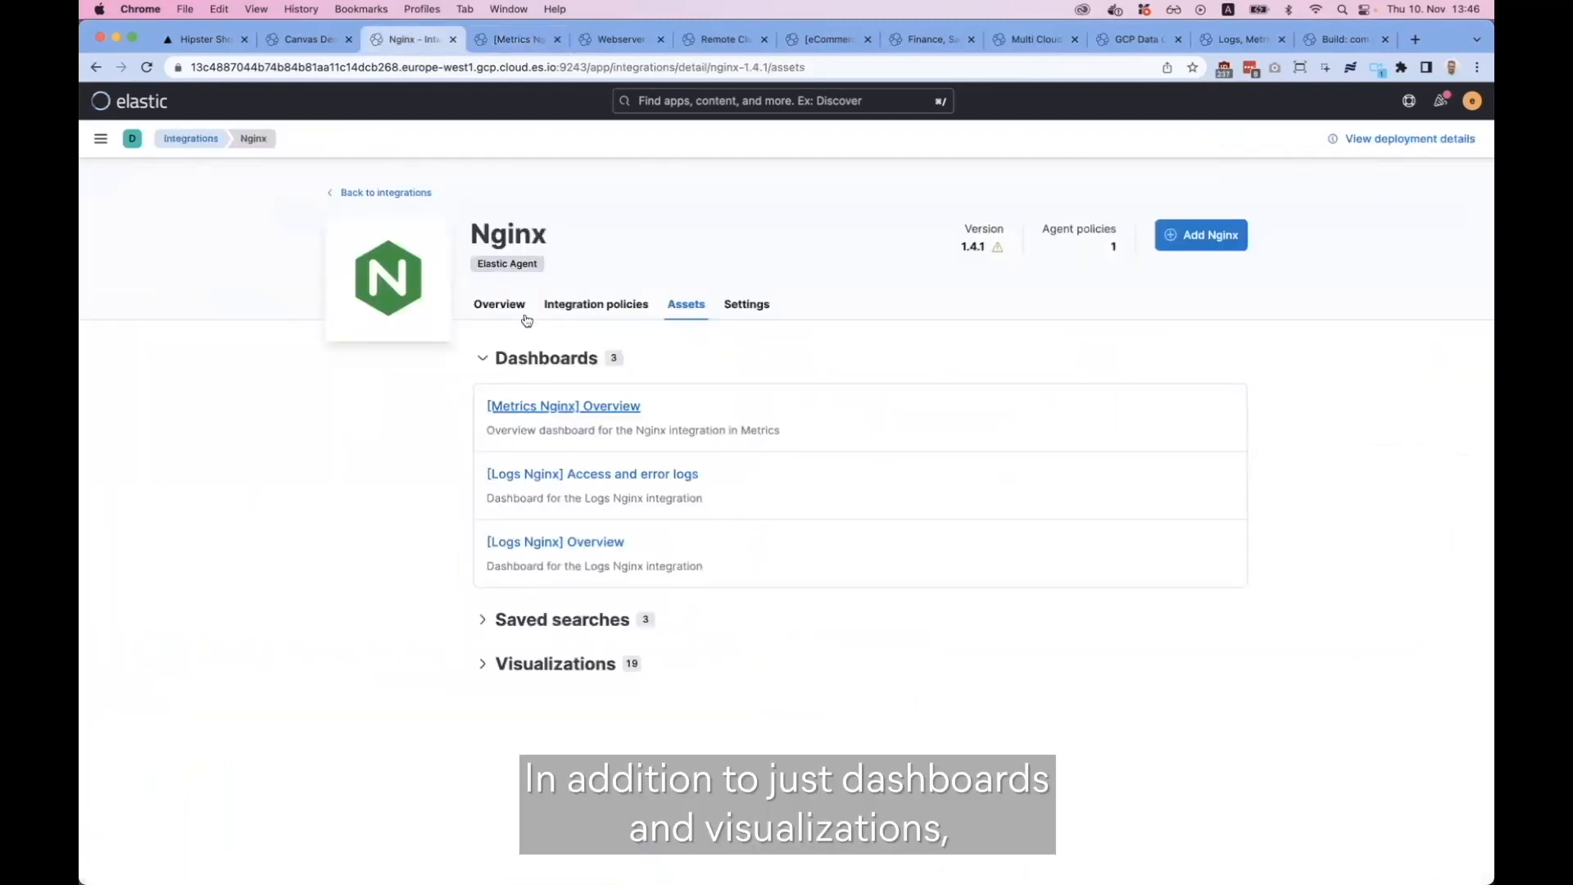
pyautogui.click(498, 305)
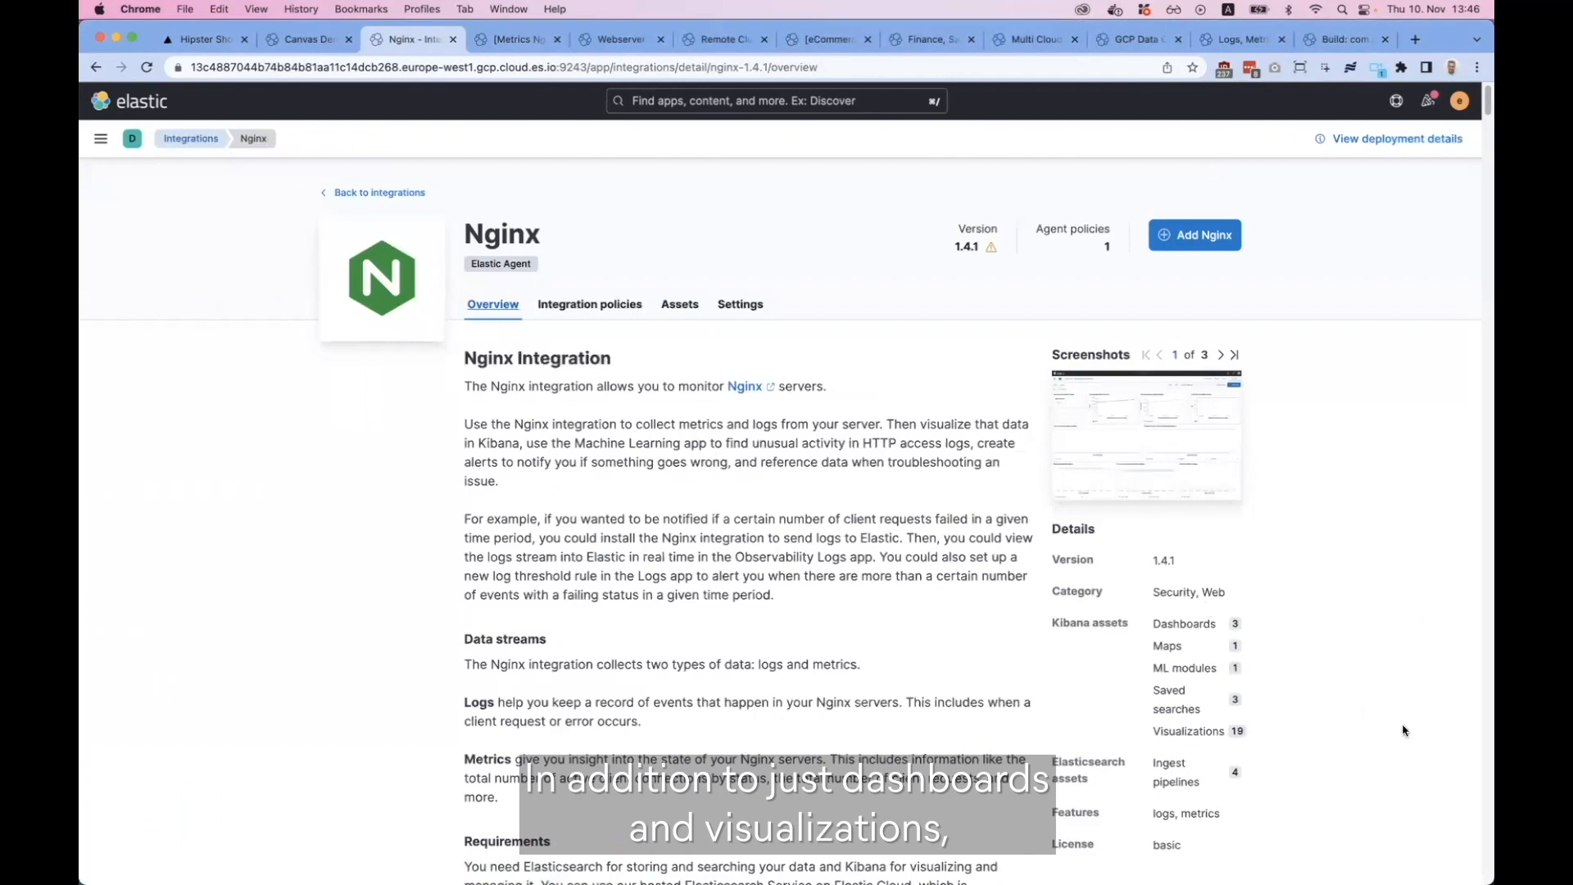
pyautogui.scroll(-3)
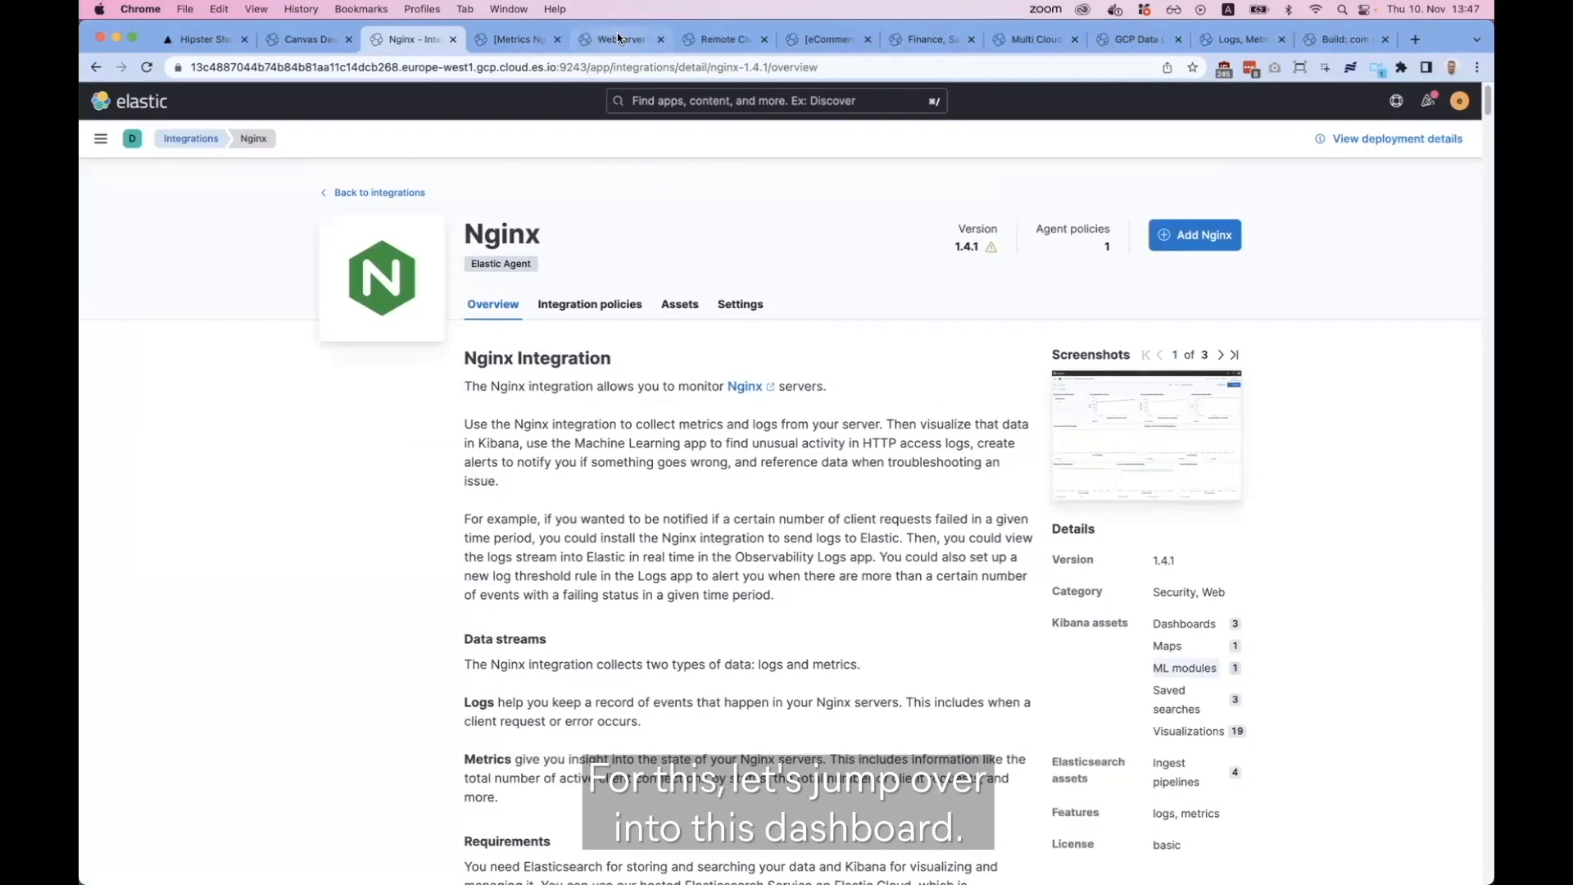
# Run 'sudo stress --cpu 8 --timeout 20' in the webserver's SSH session to spike its CPU.
pyautogui.click(620, 39)
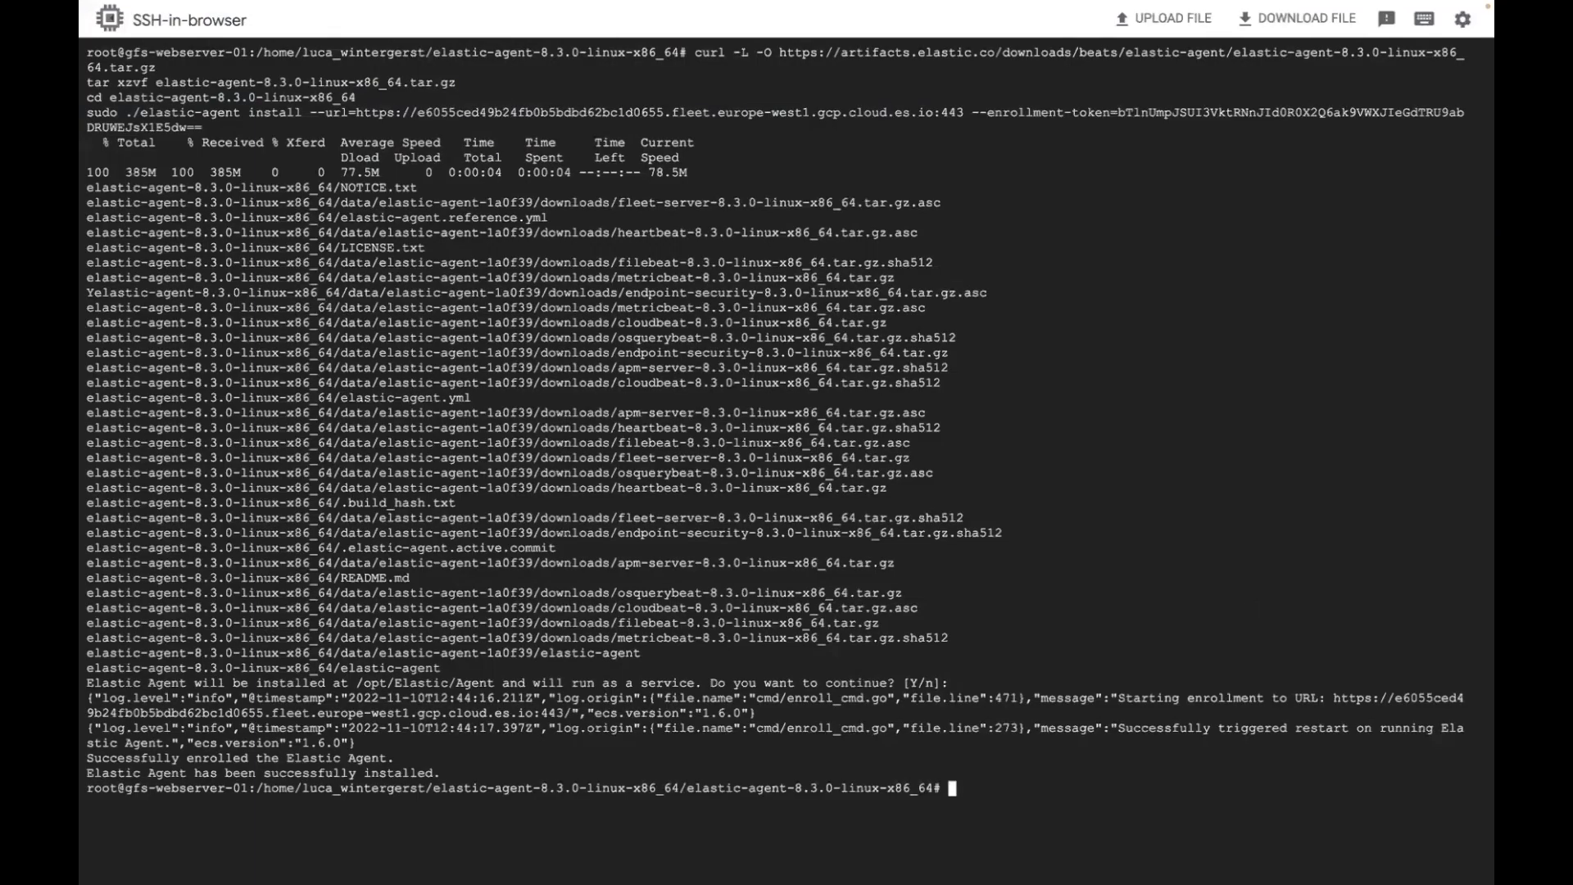
pyautogui.write('sudo stress --cpu 8 --timeout 20')
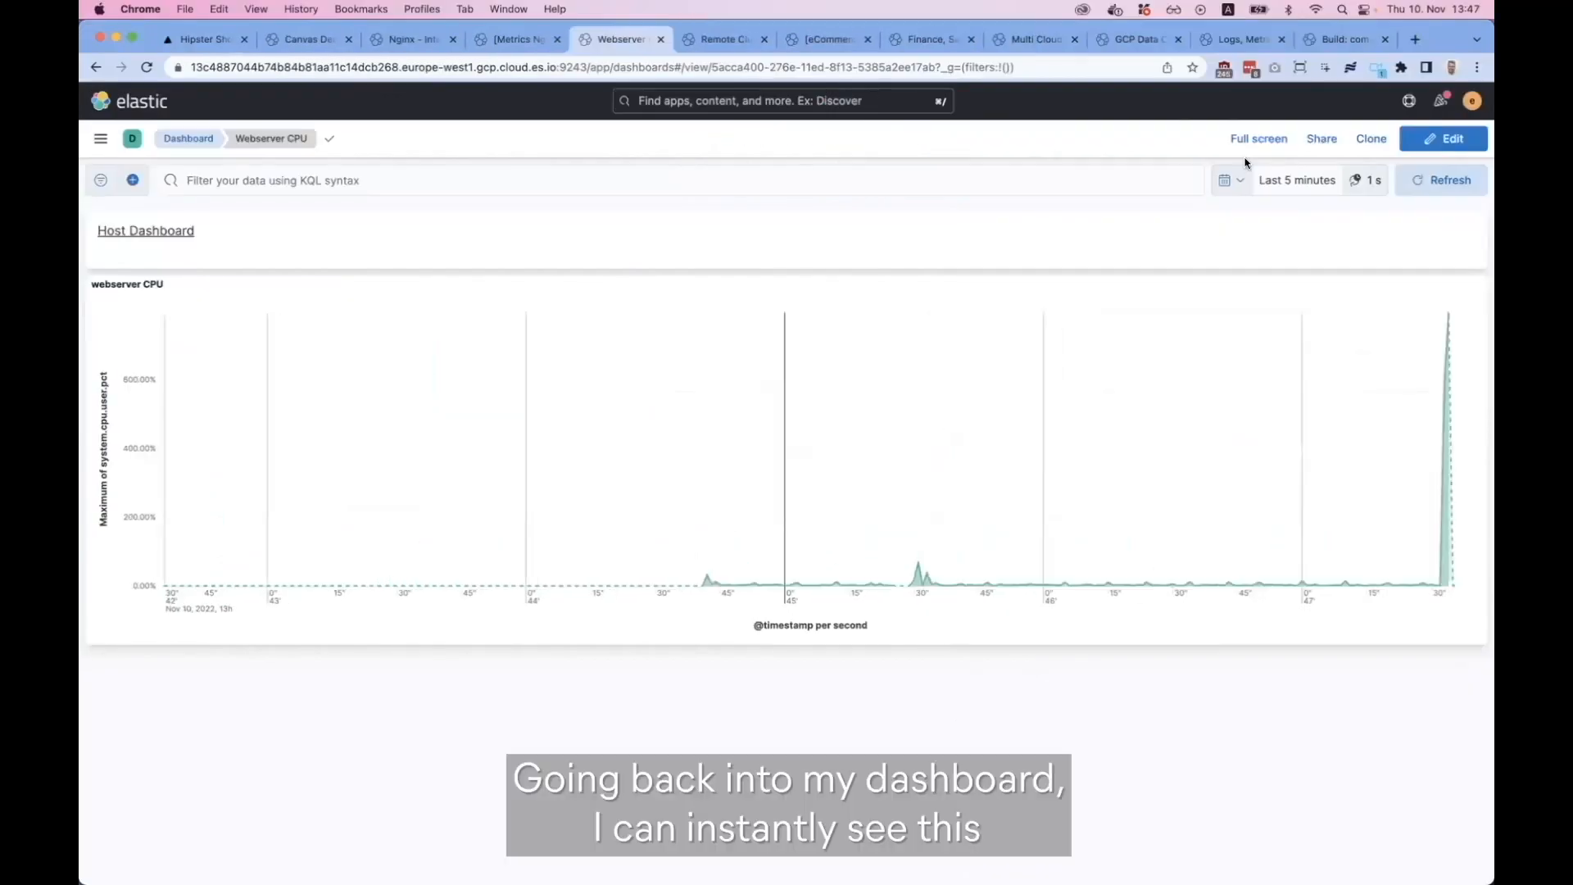
pyautogui.moveTo(1445, 336)
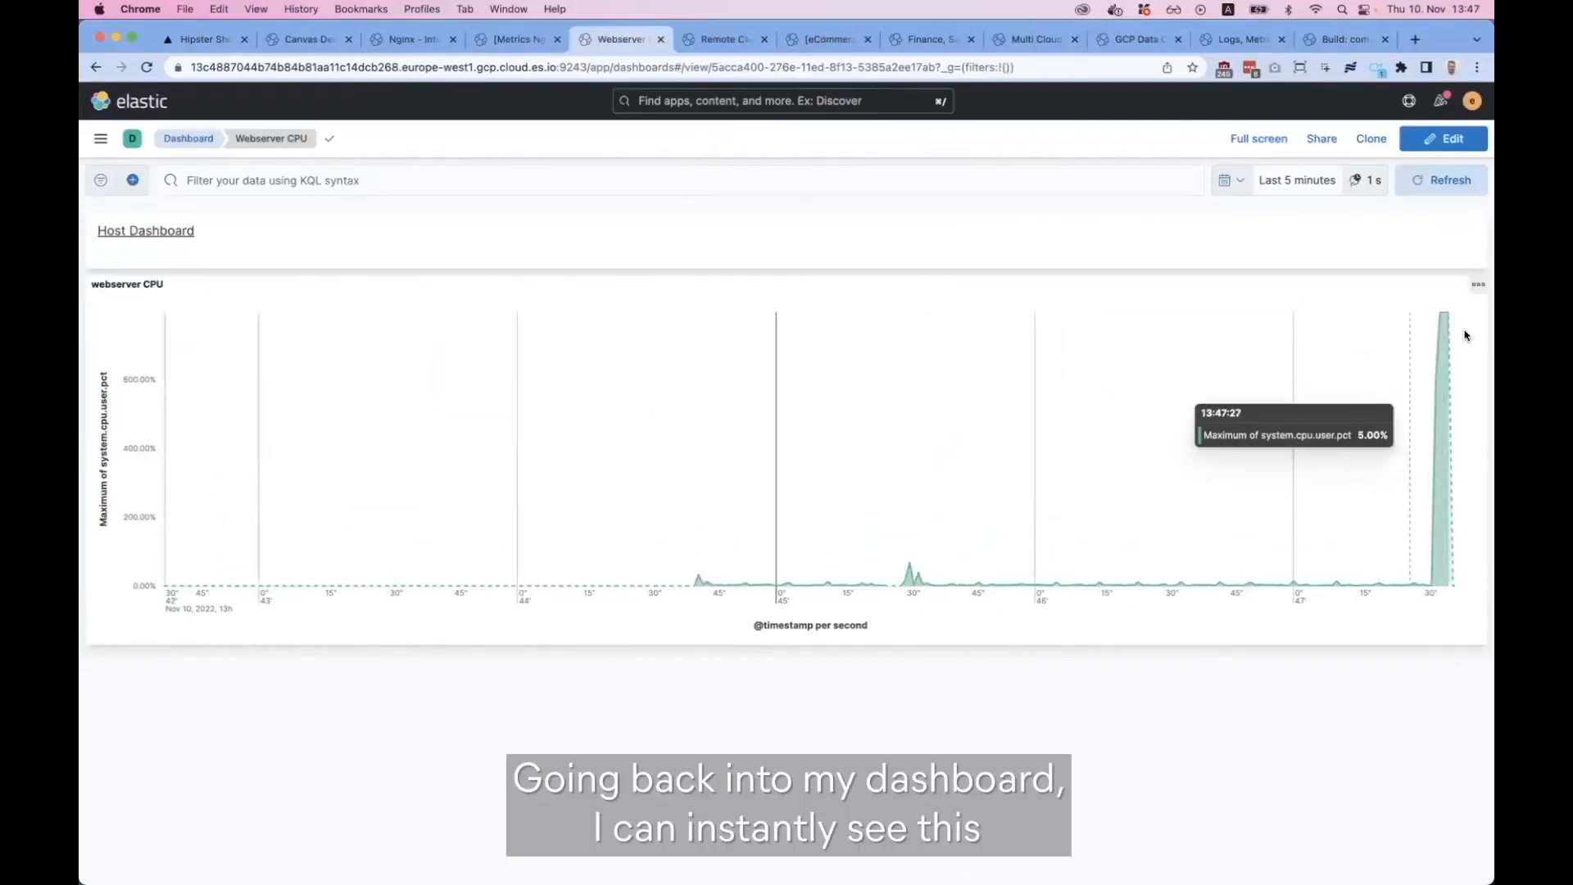